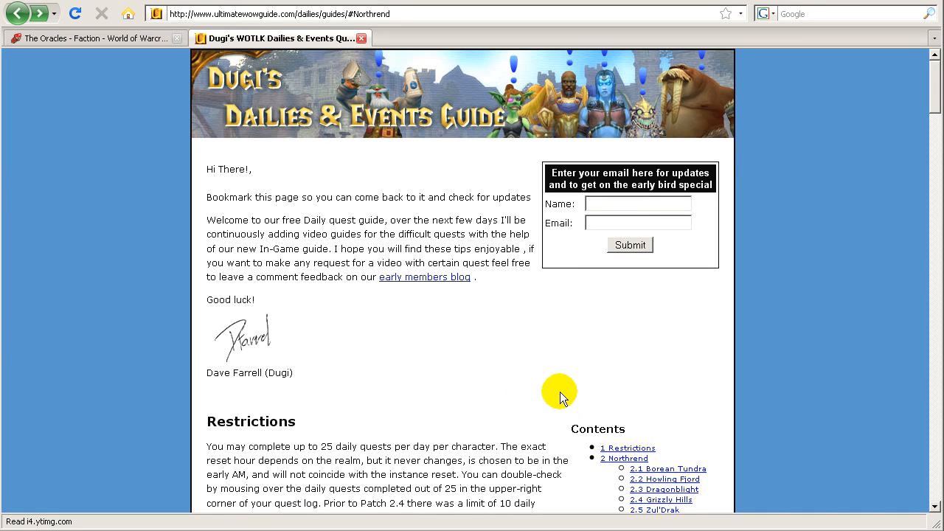
Scroll the Northrend dailies guide down to the Sholazar Basin Oracles and Frenzyheart quests
scroll(down, 3)
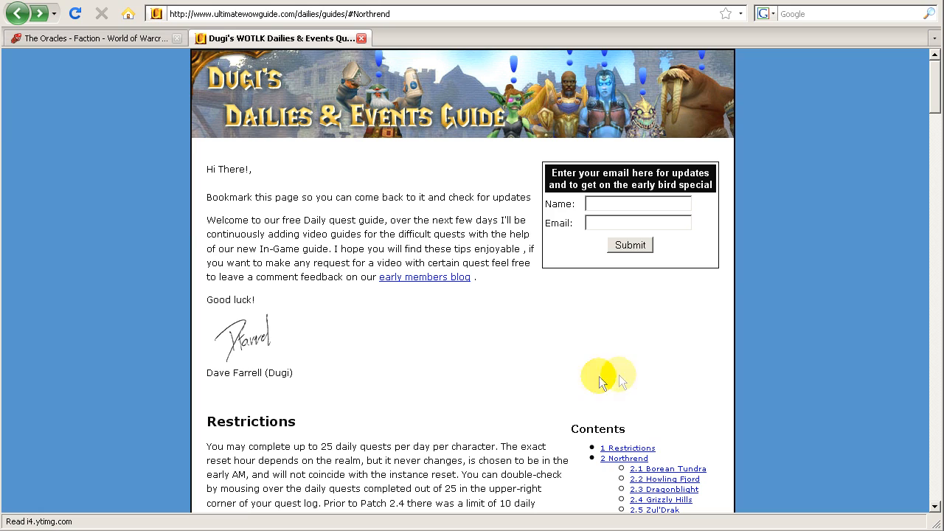
mouse_move(887, 142)
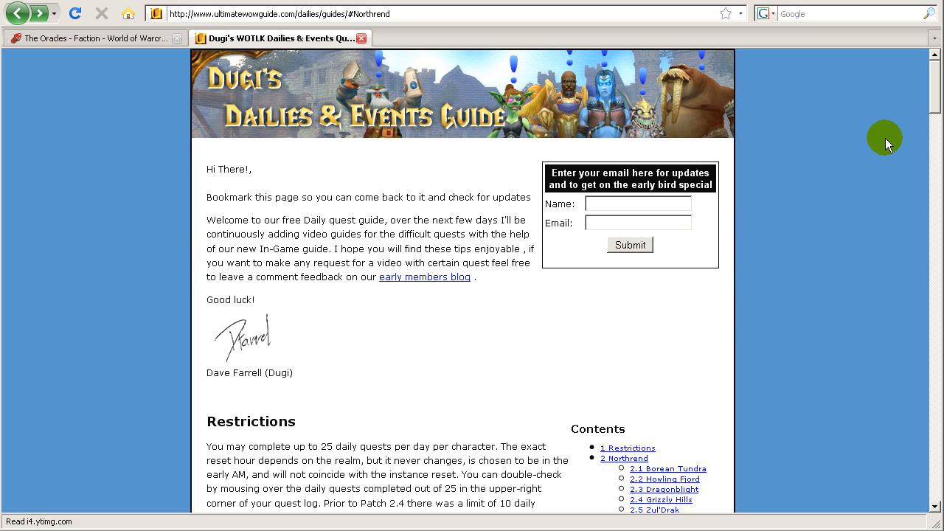
mouse_move(936, 118)
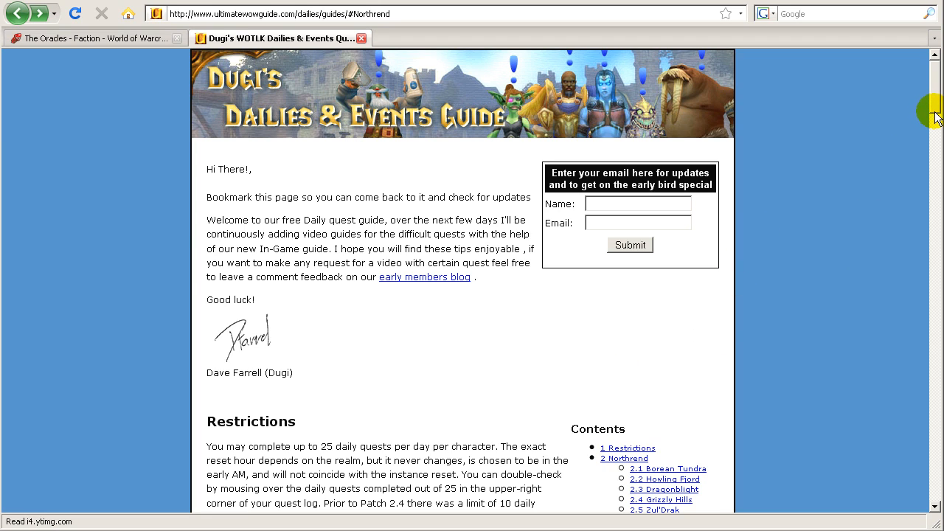
mouse_move(935, 103)
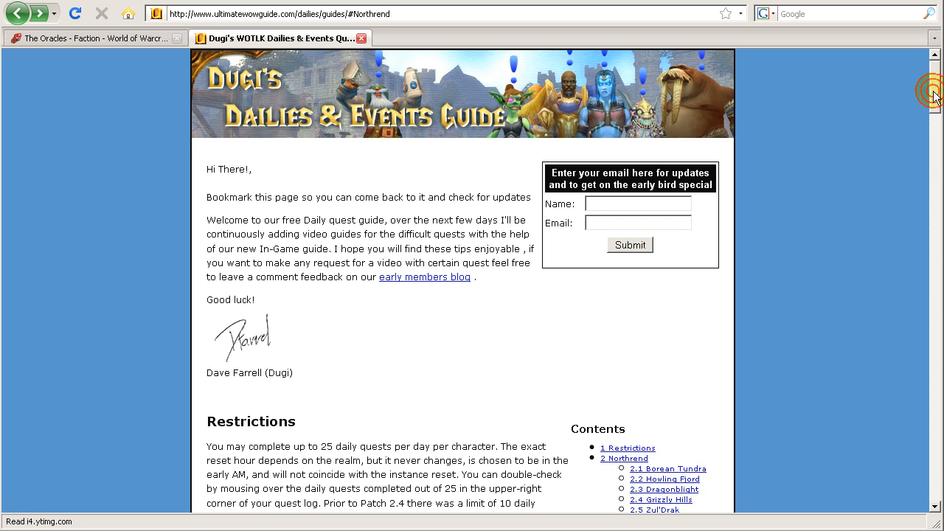
scroll(down, 3)
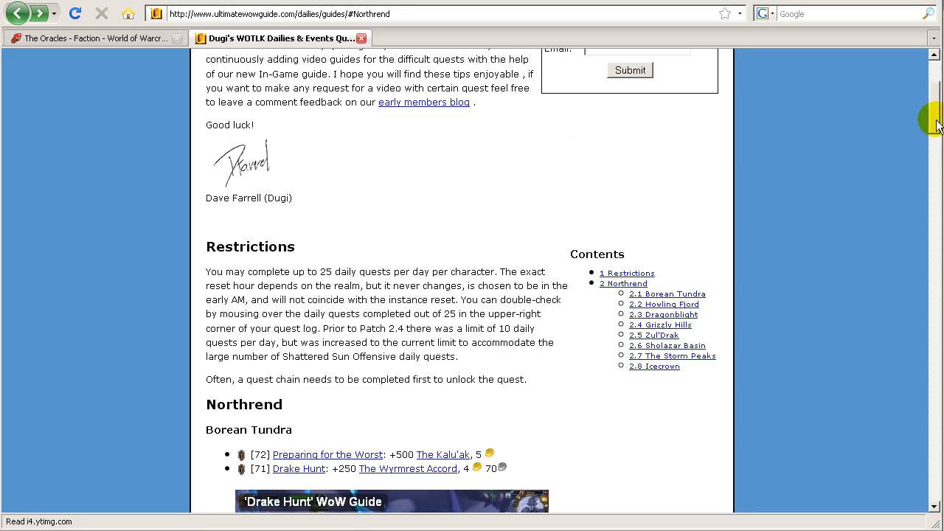
scroll(down, 3)
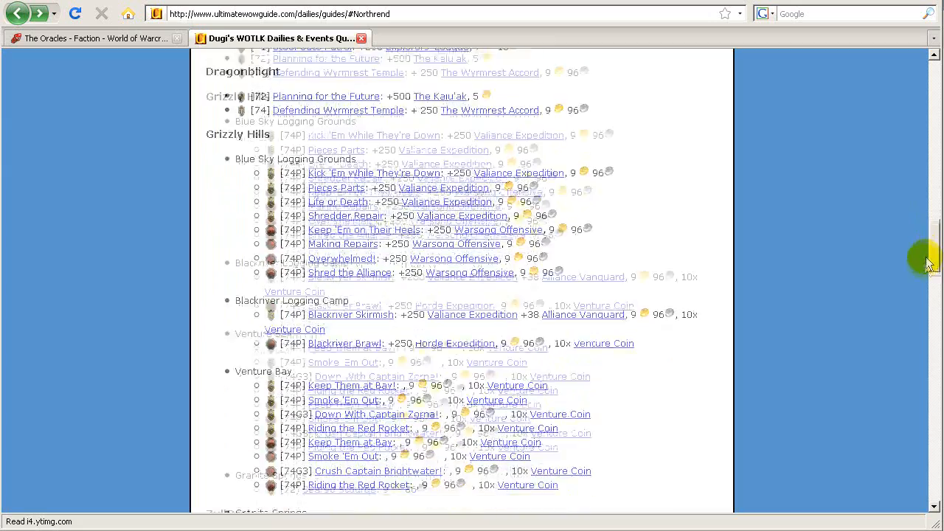
scroll(down, 3)
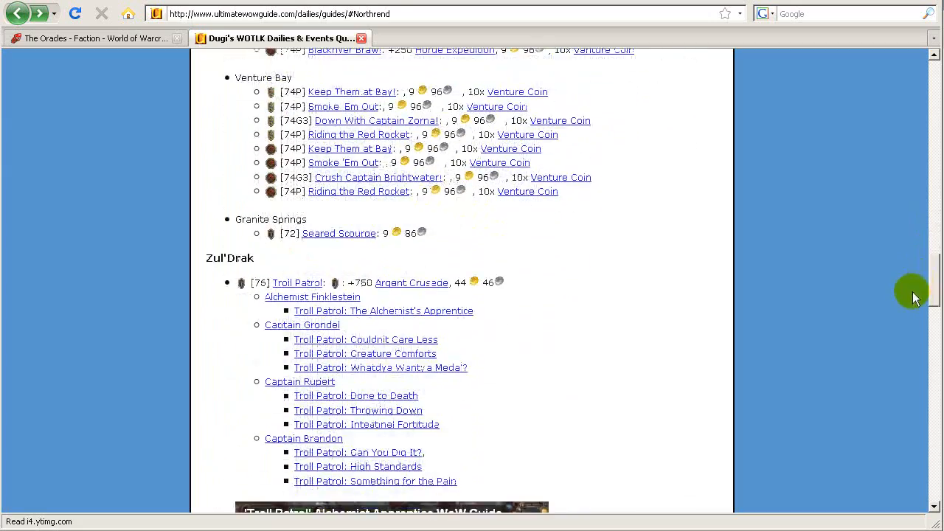
scroll(down, 3)
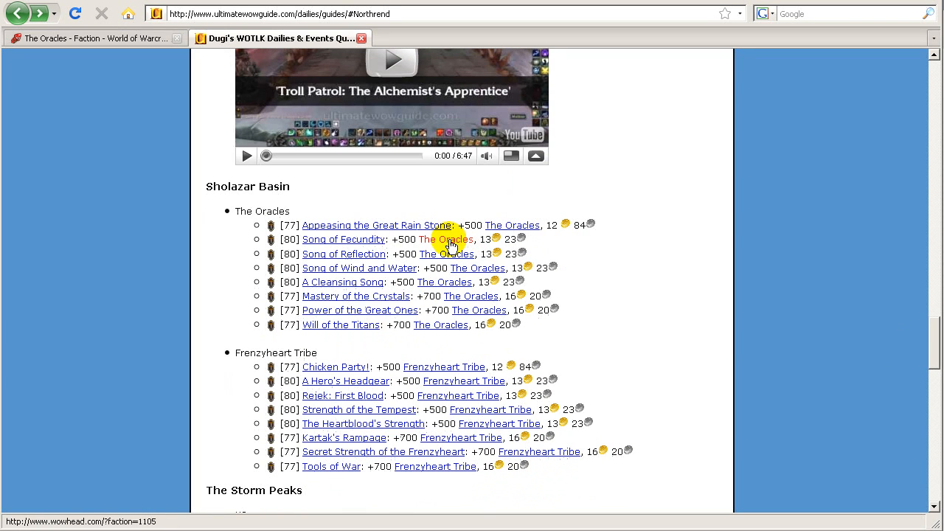
mouse_move(206, 186)
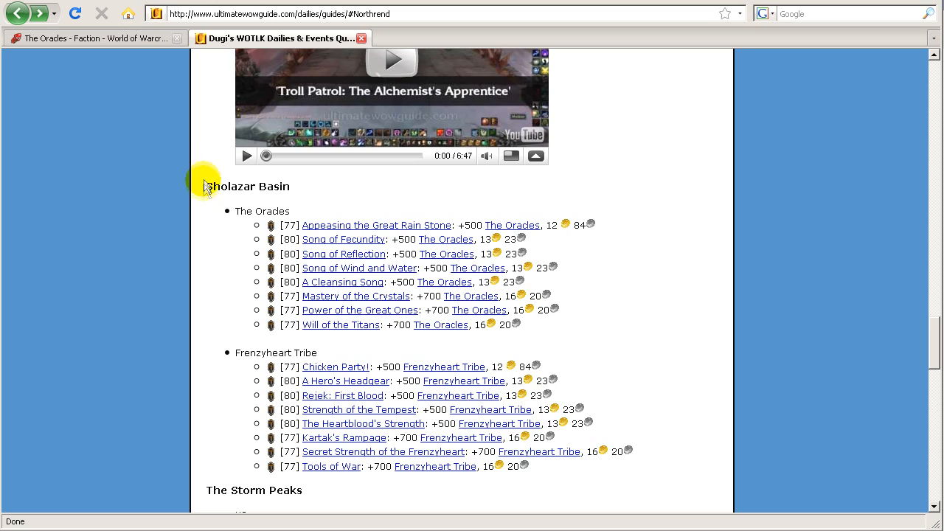
mouse_move(295, 188)
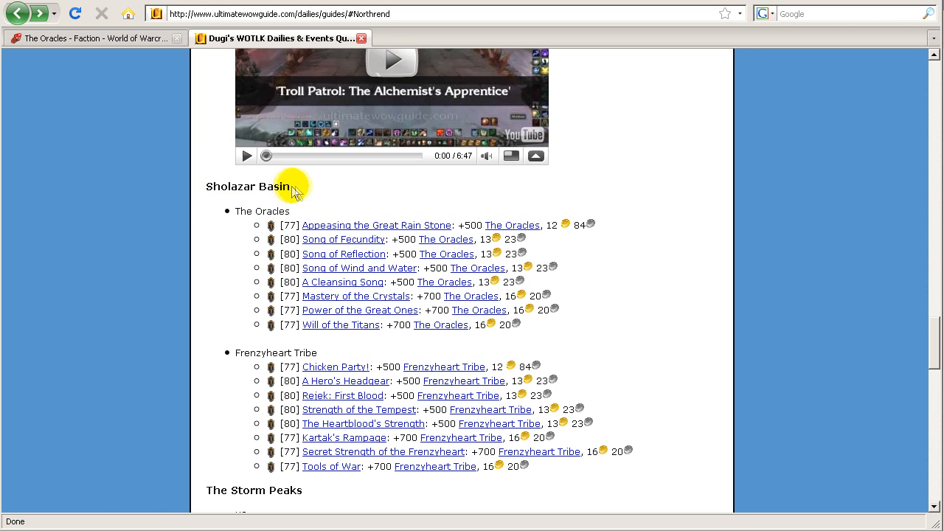
mouse_move(516, 225)
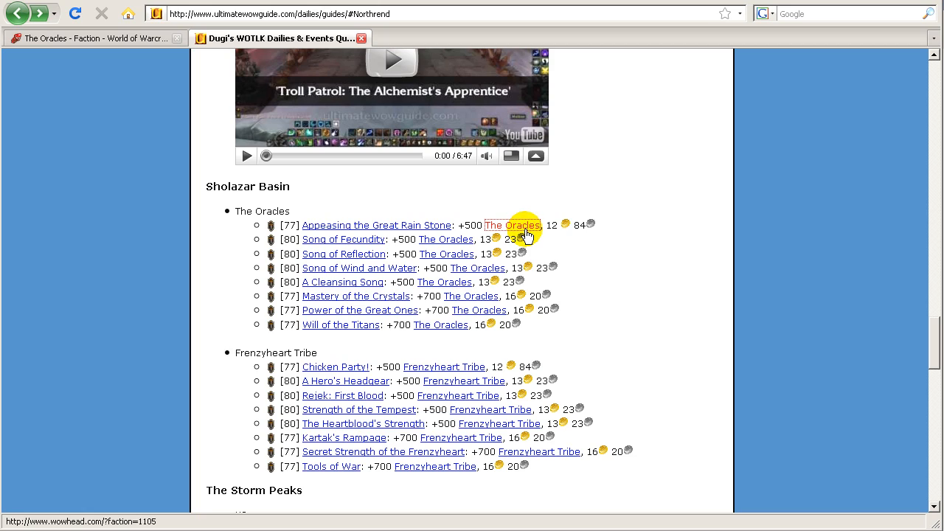
Open The Oracles faction page on Wowhead and scroll through its reward items
click(511, 225)
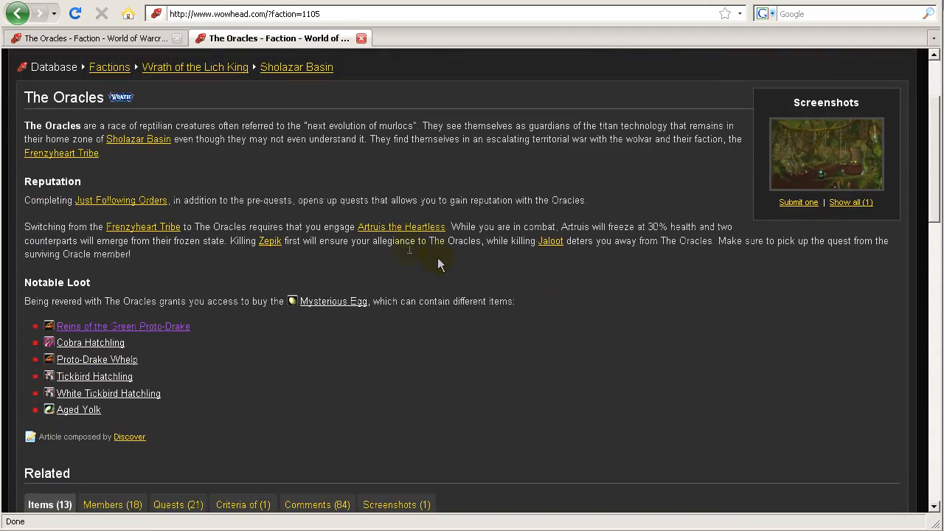
scroll(down, 3)
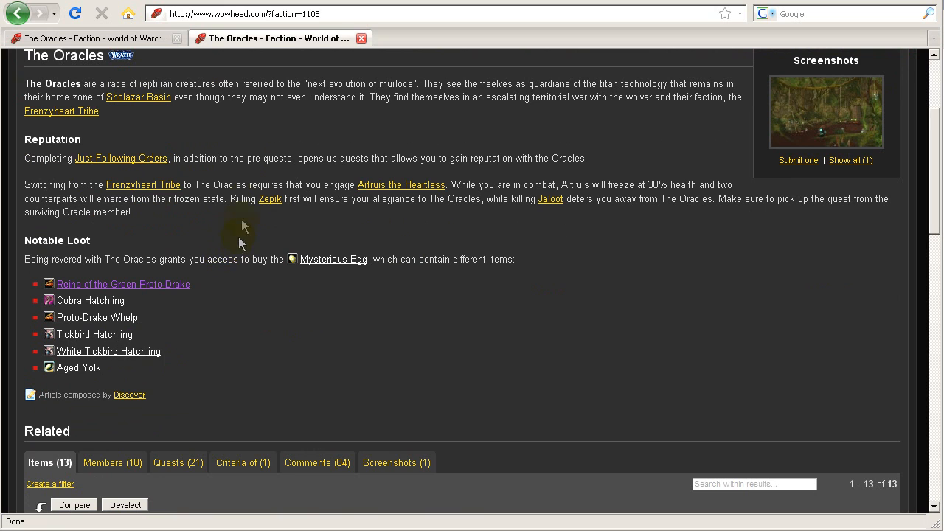
mouse_move(96, 96)
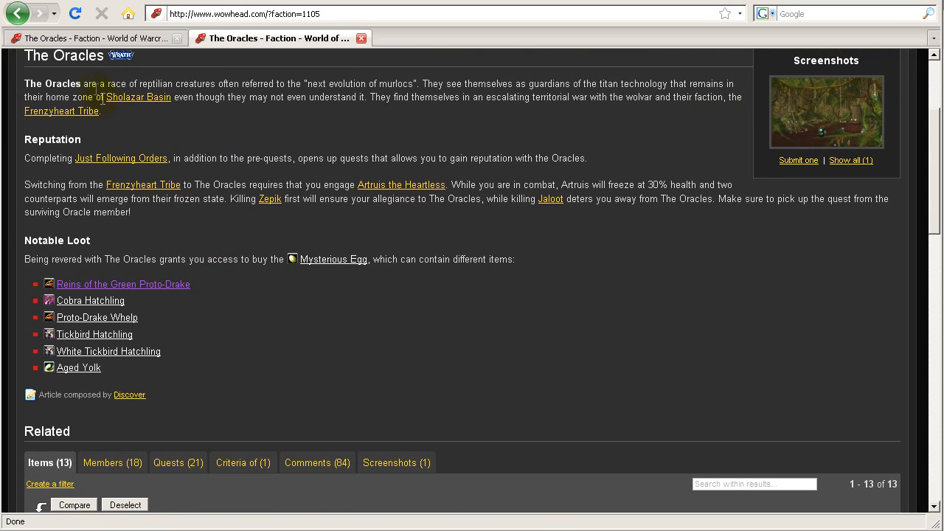
scroll(down, 3)
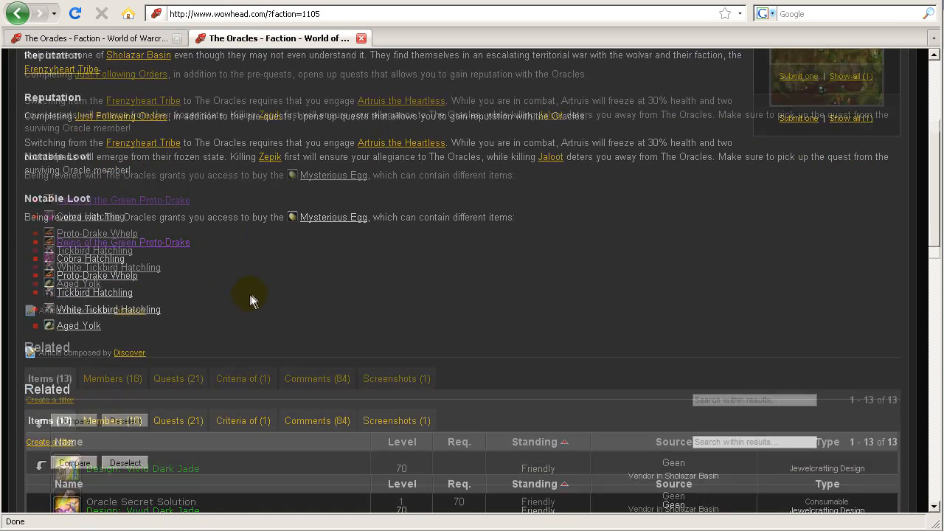
scroll(down, 3)
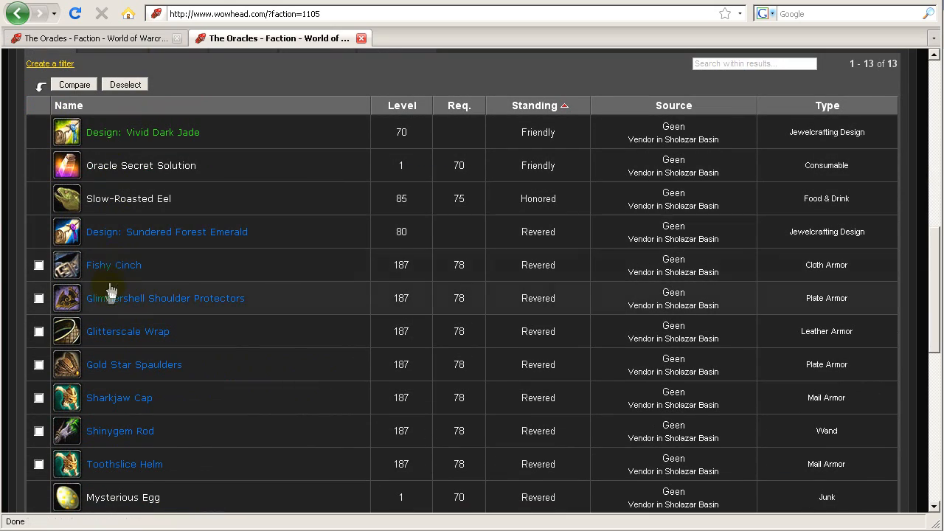
mouse_move(130, 389)
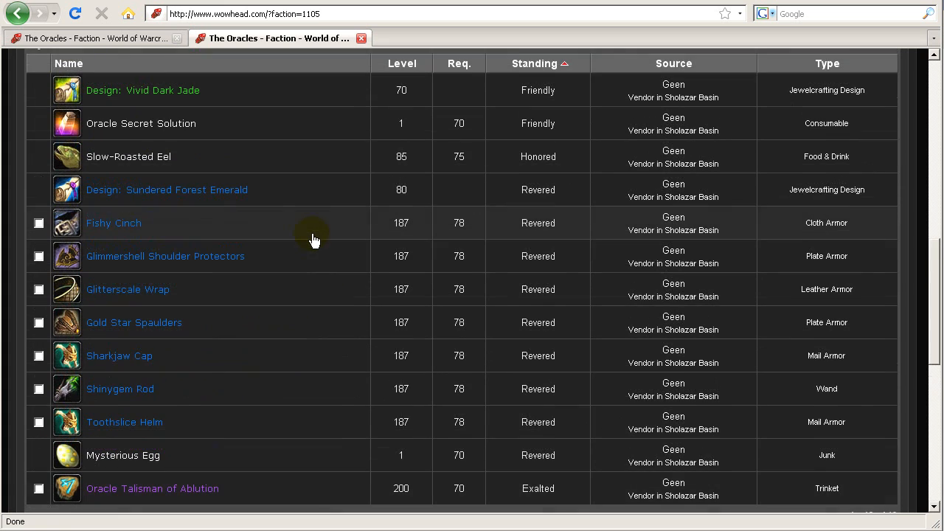
mouse_move(114, 431)
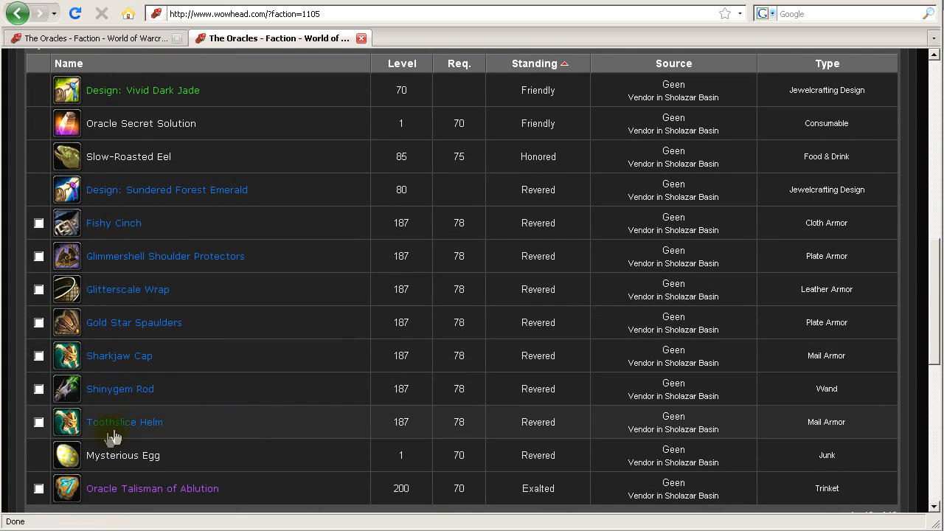
mouse_move(122, 455)
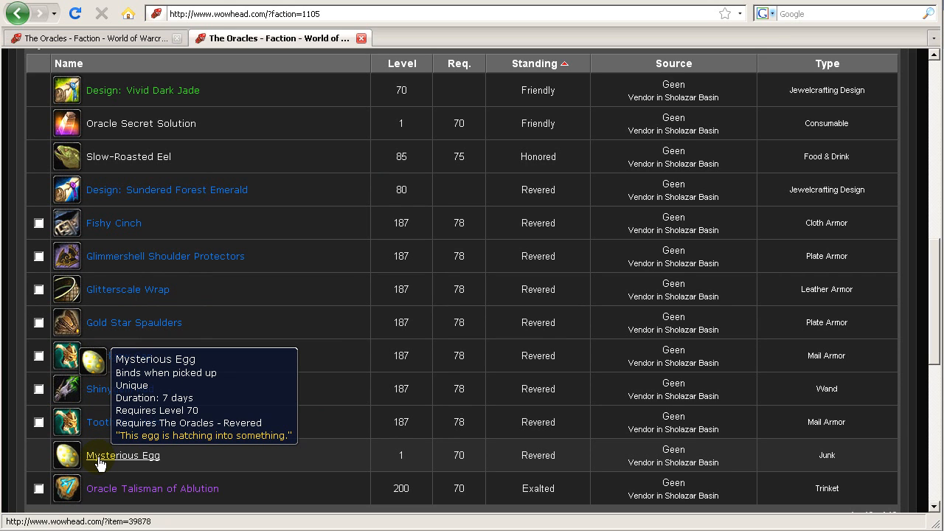
Check the Mysterious Egg item page and its vendor details
click(122, 455)
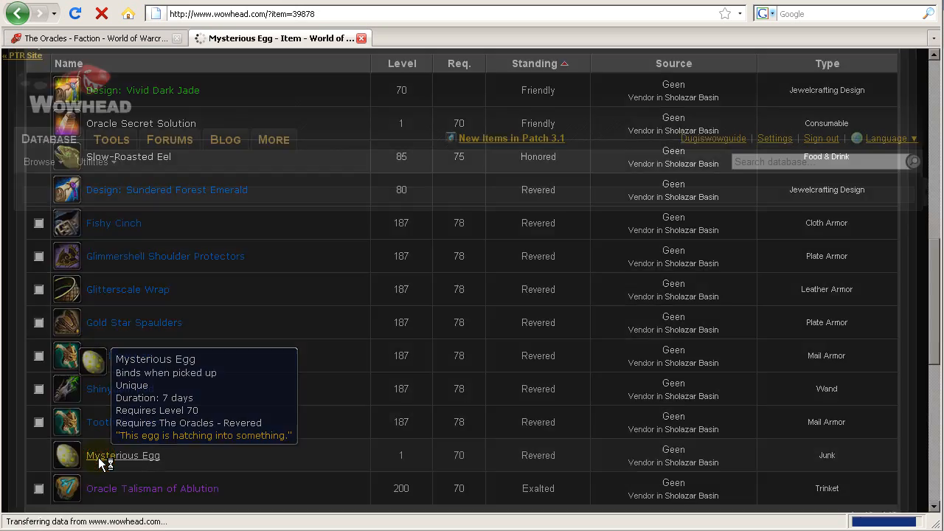
click(123, 455)
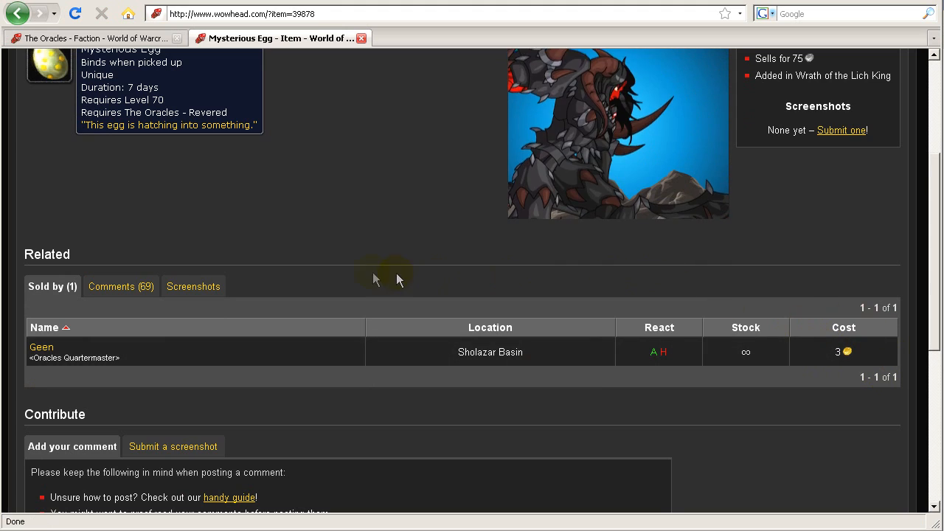
scroll(up, 3)
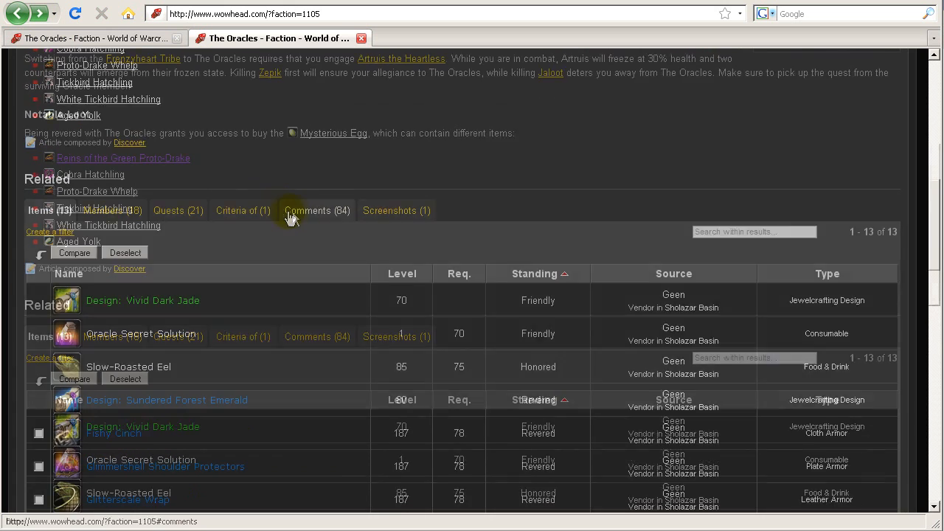
Open the Reins of the Green Proto-Drake item page and view its Cracked Egg source
scroll(up, 3)
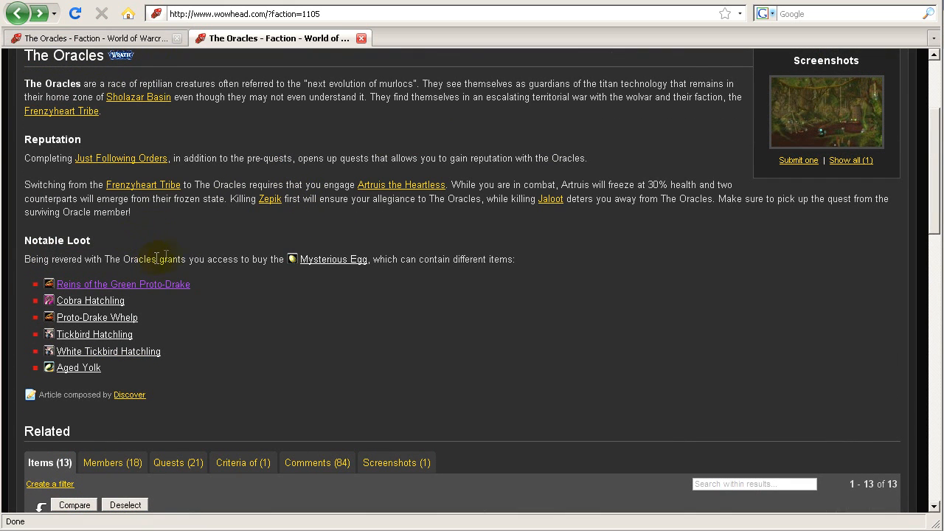
mouse_move(123, 284)
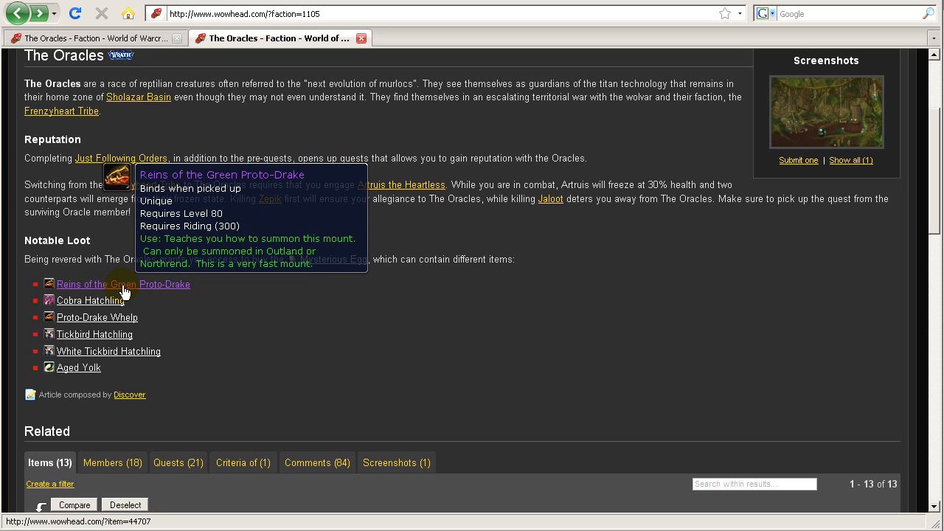
click(123, 284)
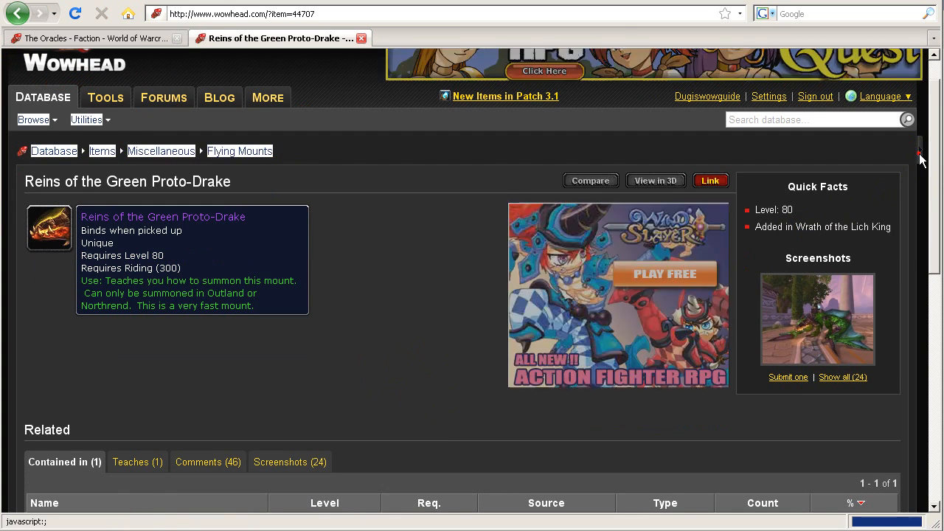
scroll(down, 3)
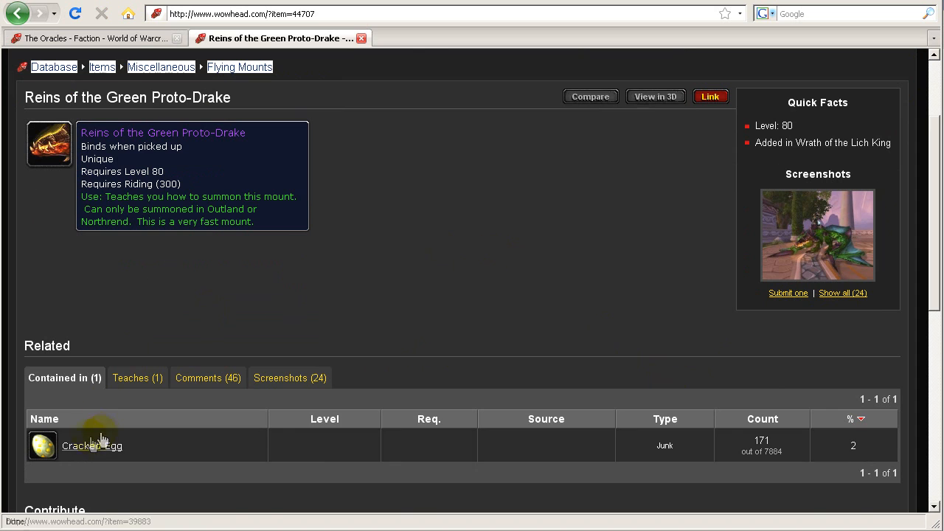
mouse_move(92, 445)
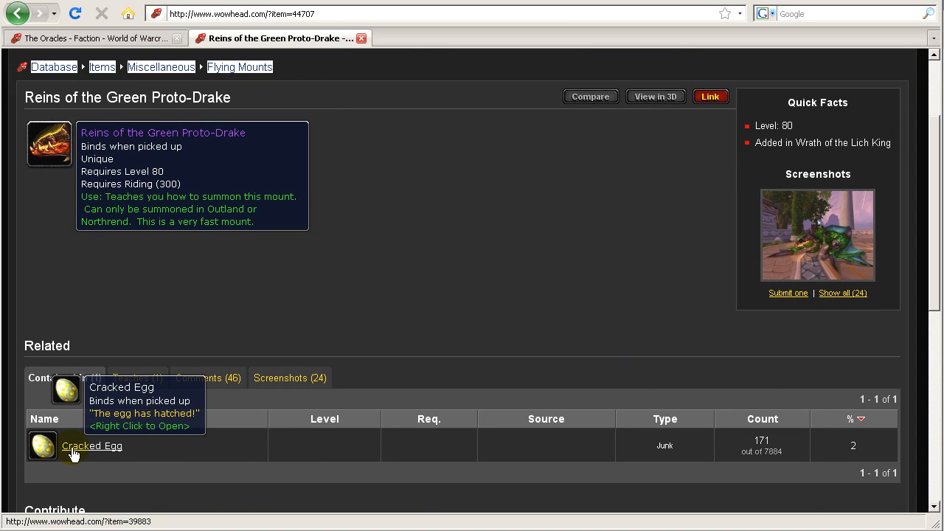
Page through Green Proto-Drake mount screenshots 19–21, then close the viewer
click(817, 234)
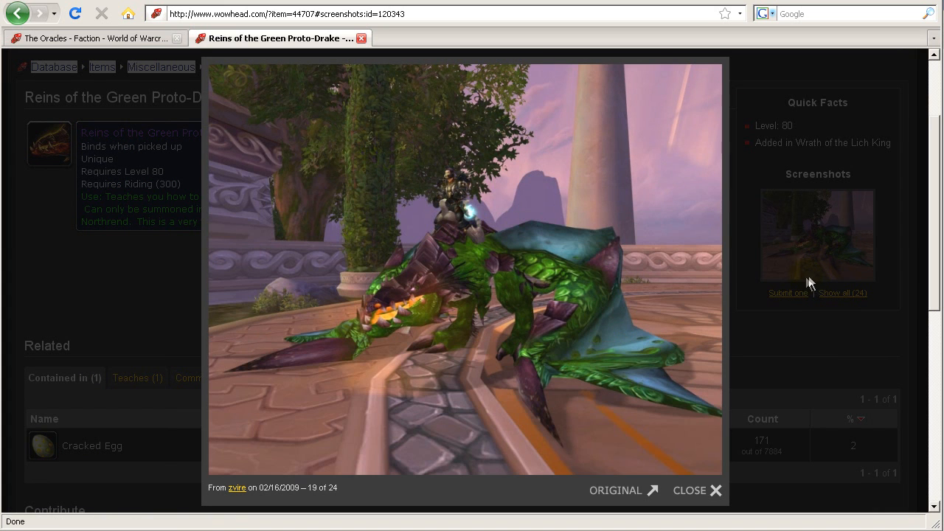
mouse_move(321, 158)
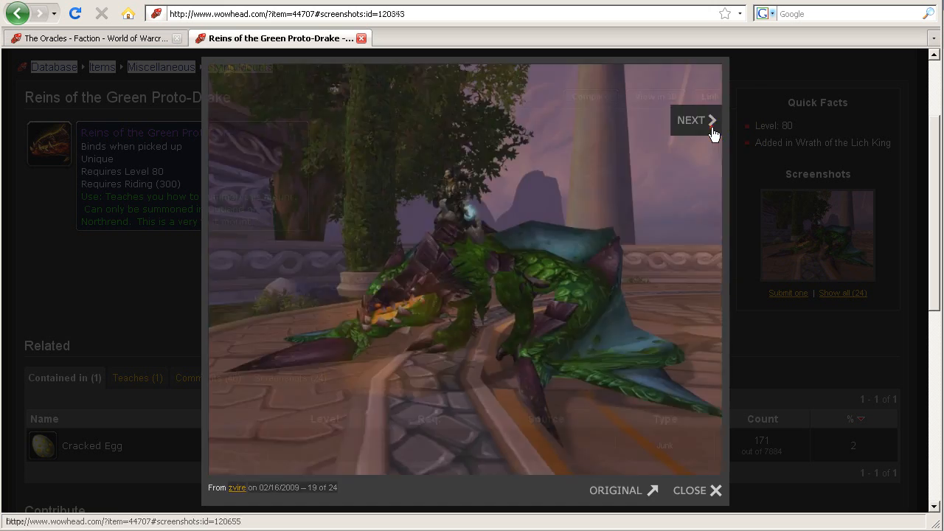
click(695, 119)
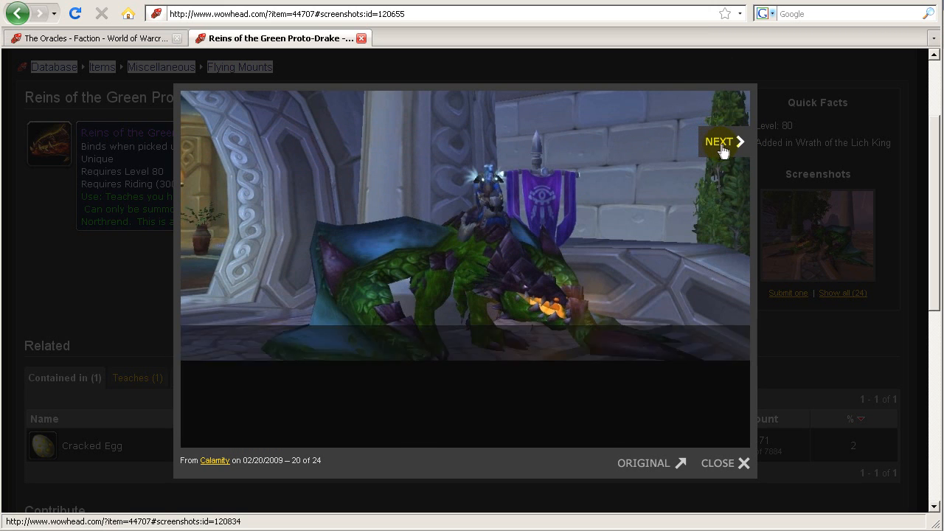
click(719, 140)
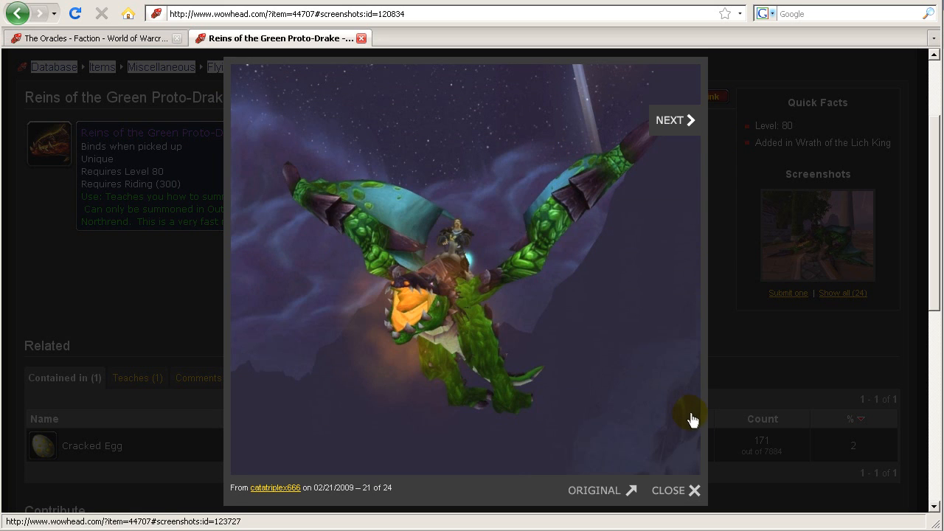
click(674, 490)
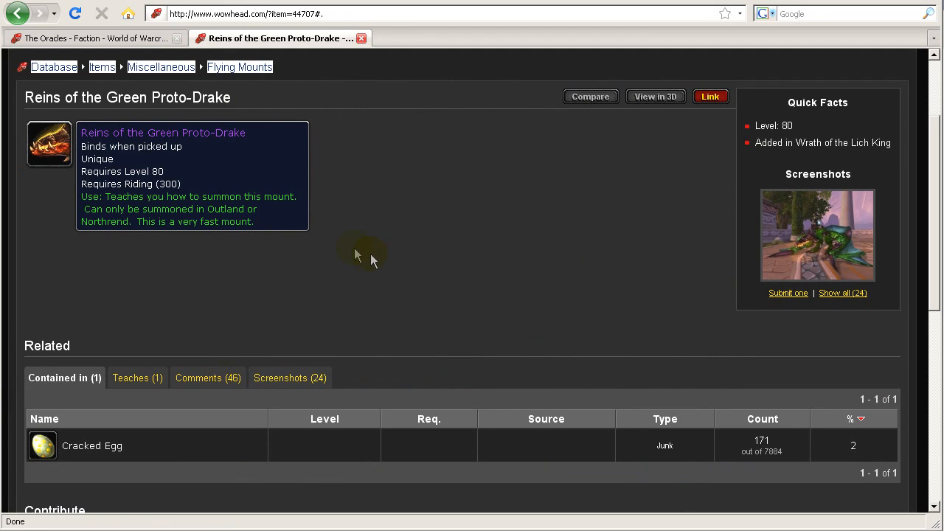
mouse_move(382, 258)
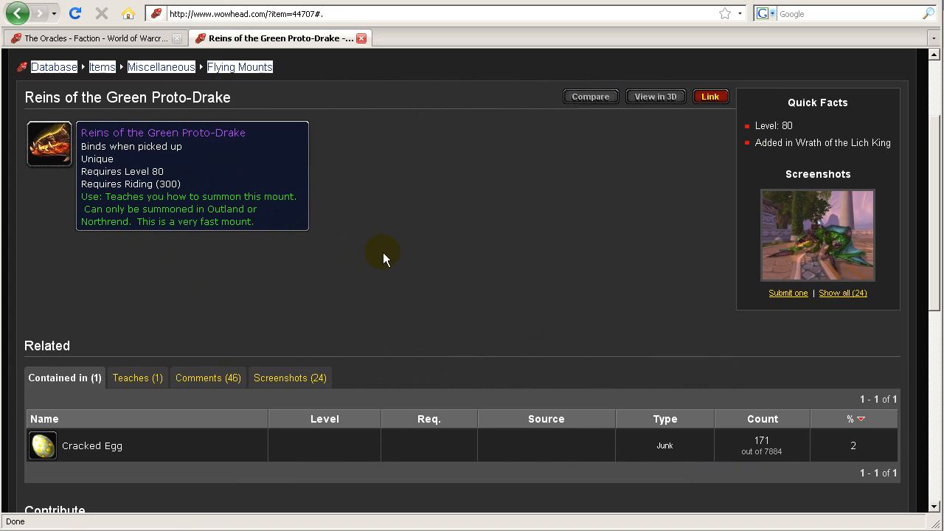
Return to The Oracles and view the Cobra Hatchling page and its screenshot
click(18, 13)
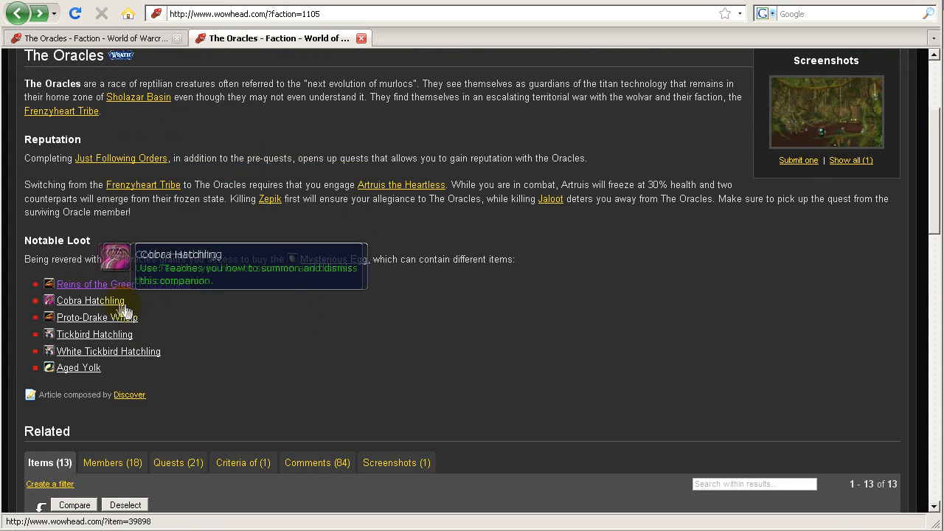
mouse_move(94, 334)
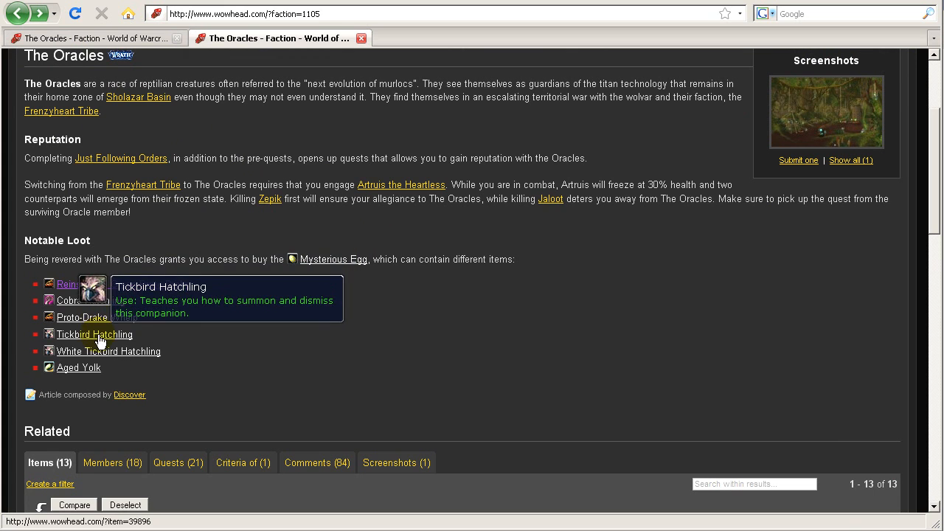
mouse_move(78, 367)
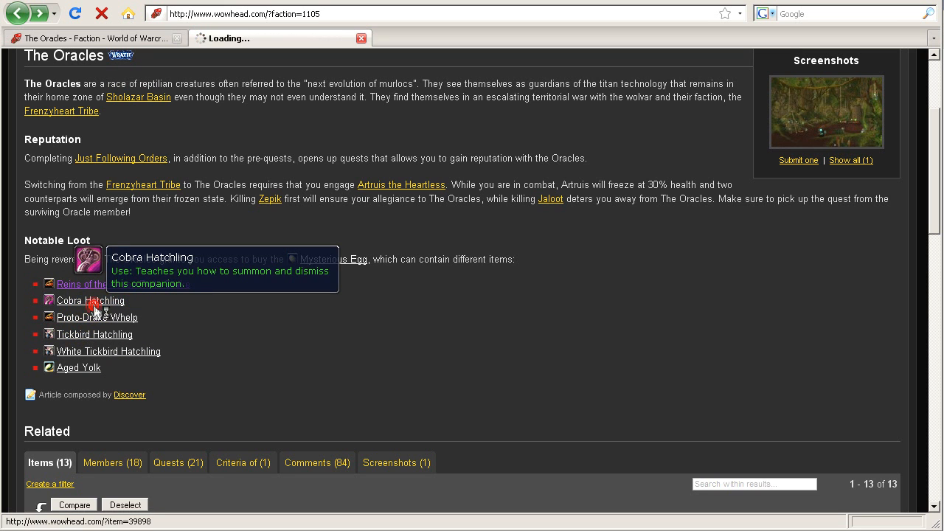
click(90, 300)
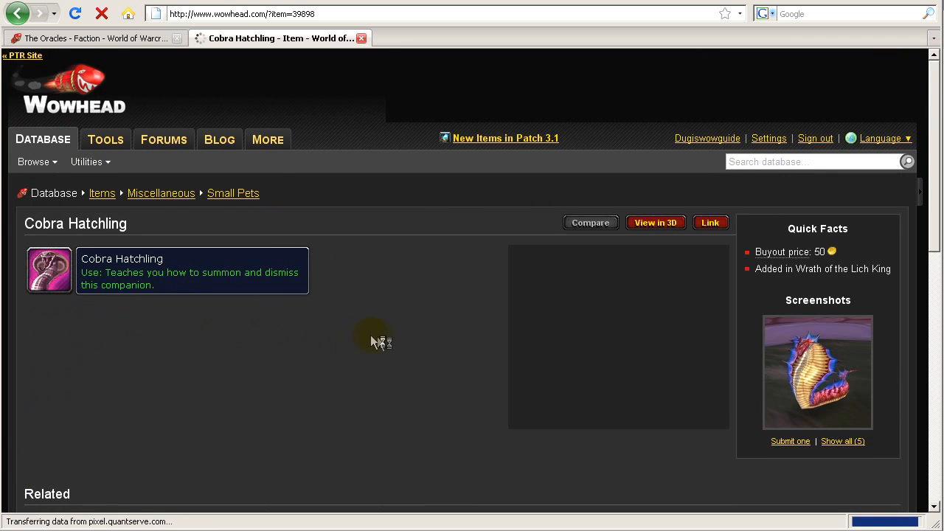
click(817, 371)
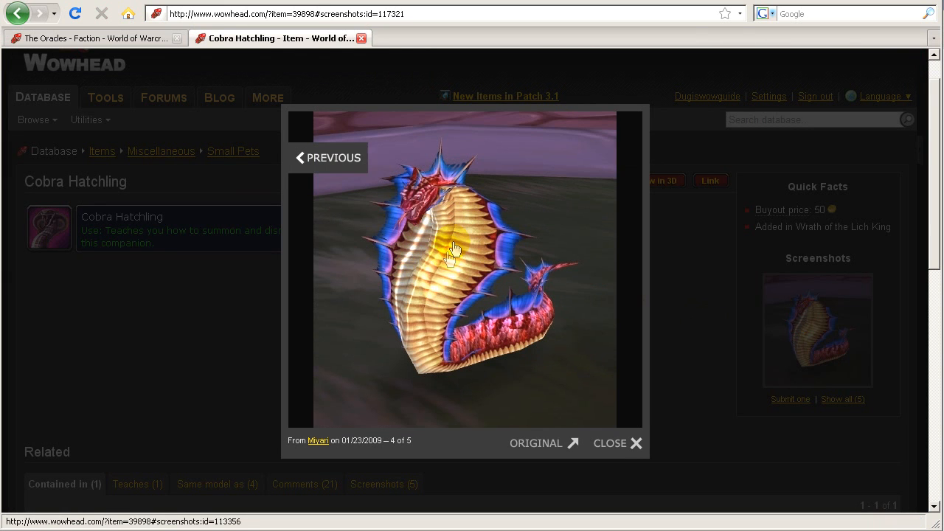
click(617, 444)
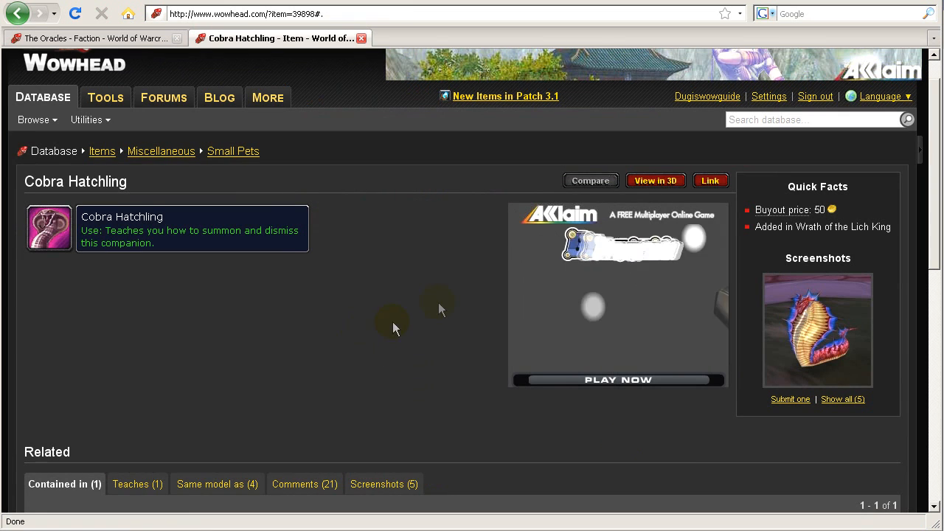
mouse_move(740, 168)
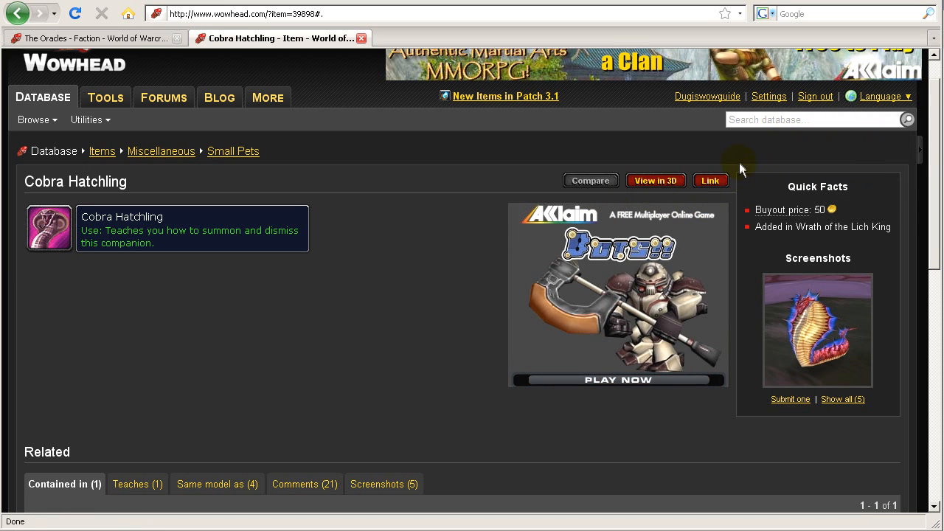
Return to The Oracles and view the Proto-Drake Whelp page's screenshots enlarged
scroll(down, 3)
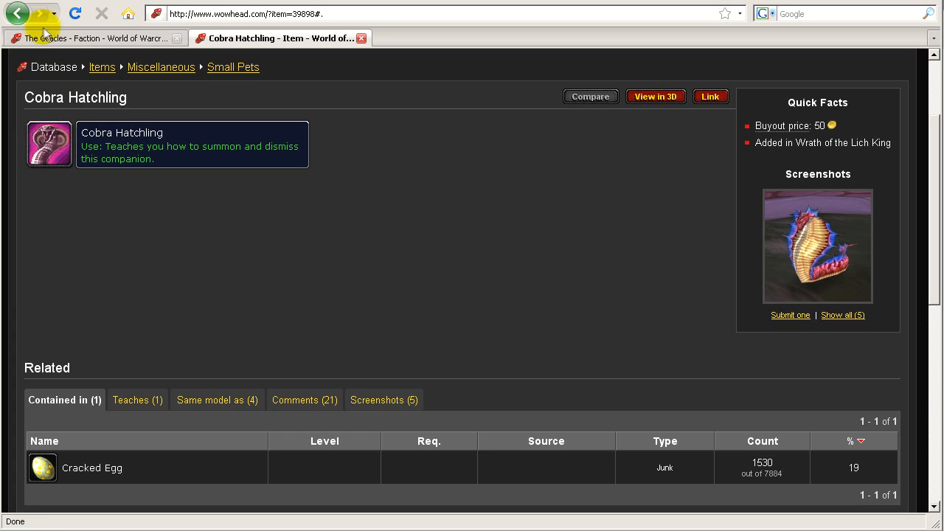
click(17, 13)
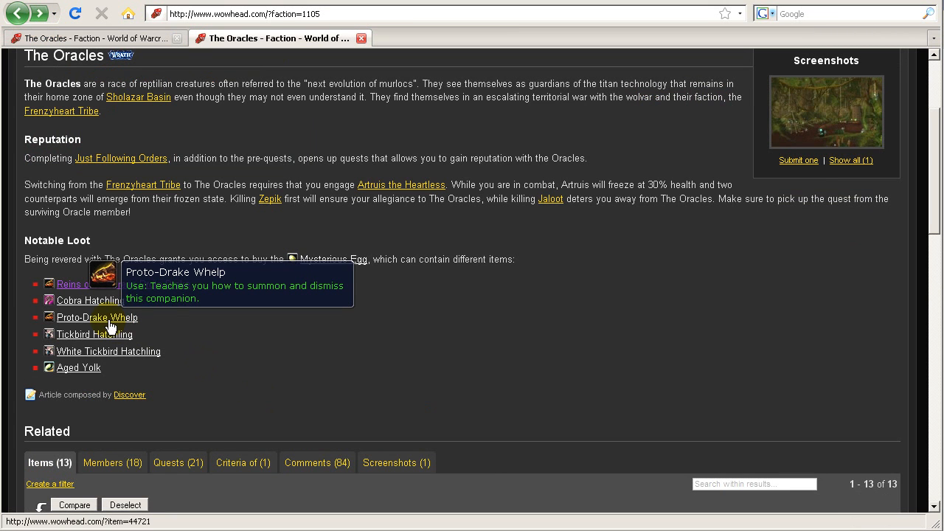
click(97, 317)
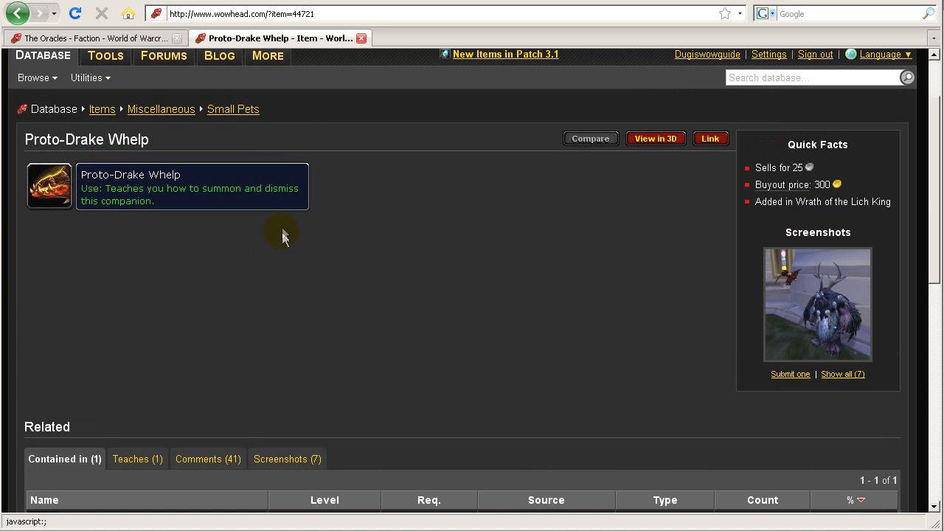
click(817, 303)
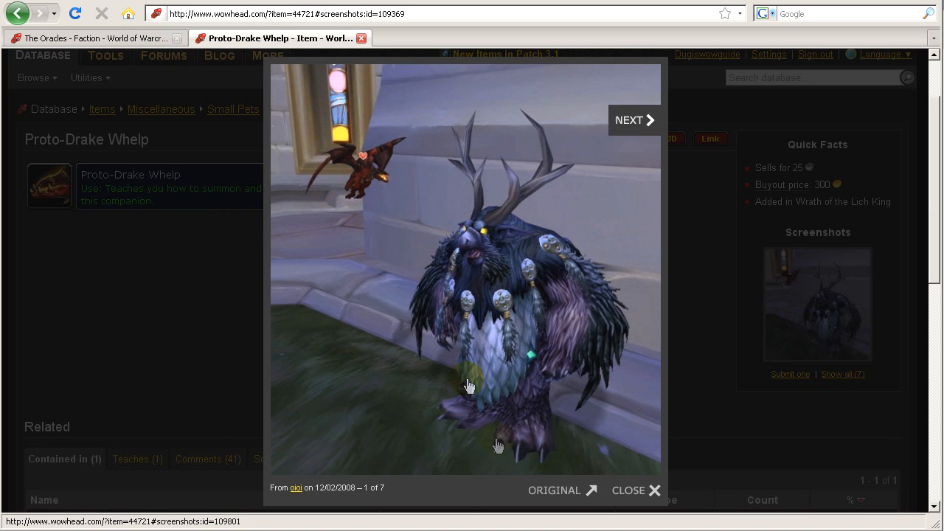
click(627, 490)
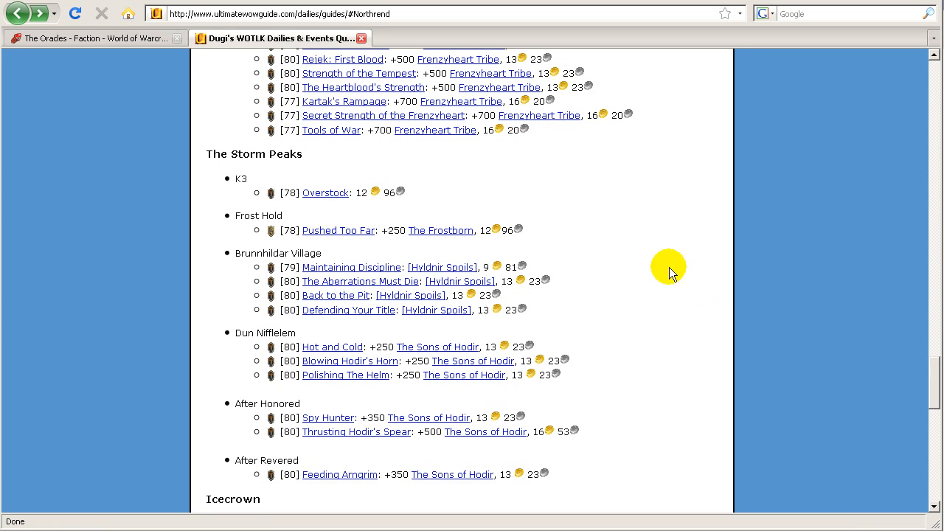
Scroll to Storm Peaks, highlight Brunnhildar Village, and follow the Hyldnir Spoils link
scroll(up, 3)
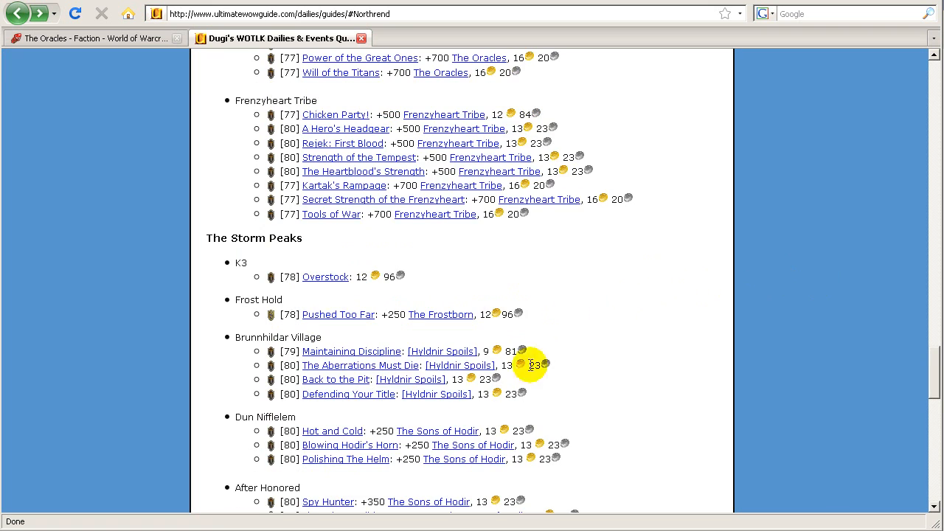
scroll(down, 3)
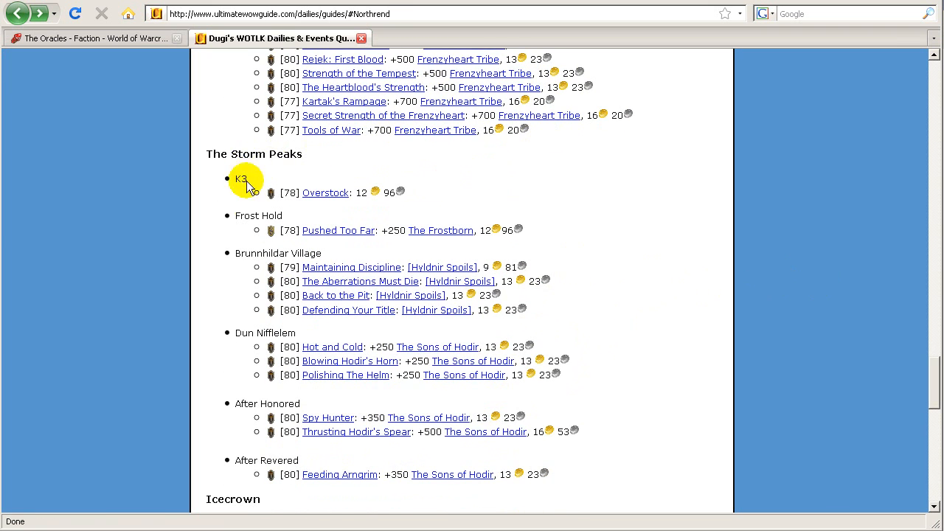
scroll(down, 3)
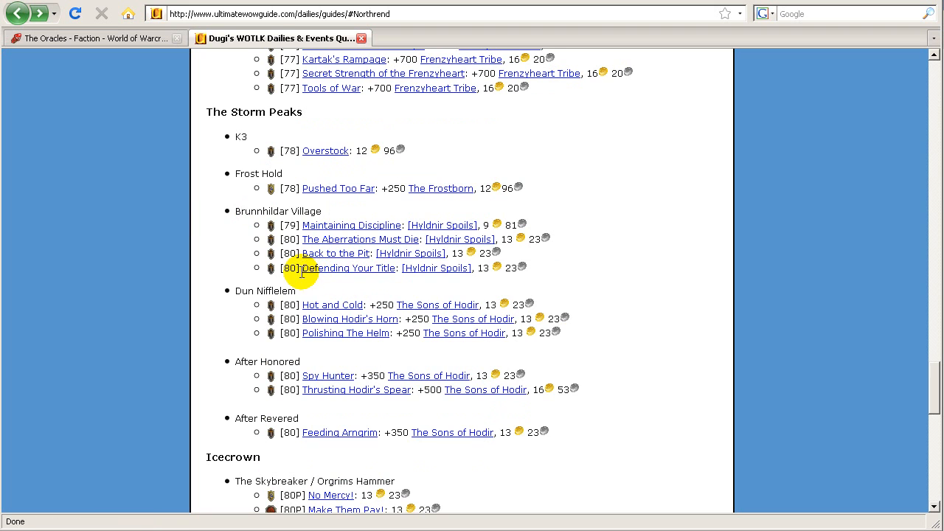
mouse_move(236, 214)
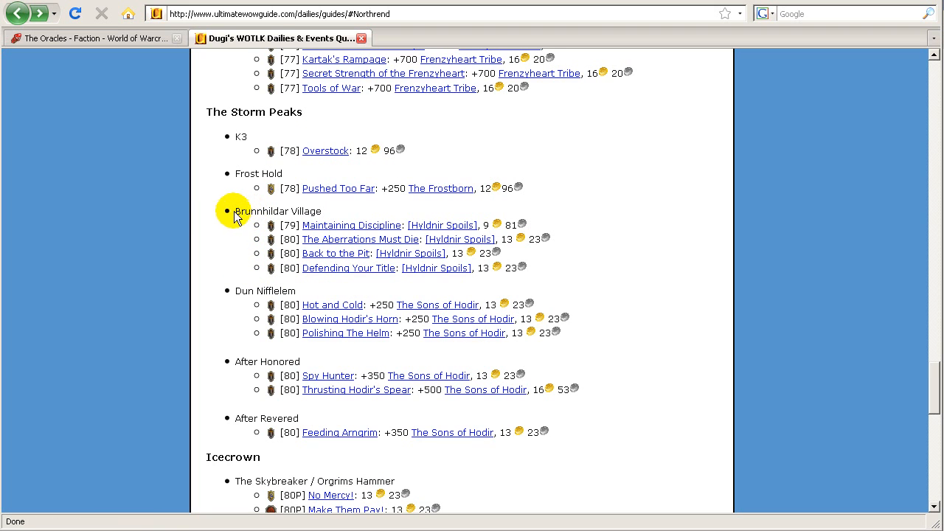
mouse_move(208, 112)
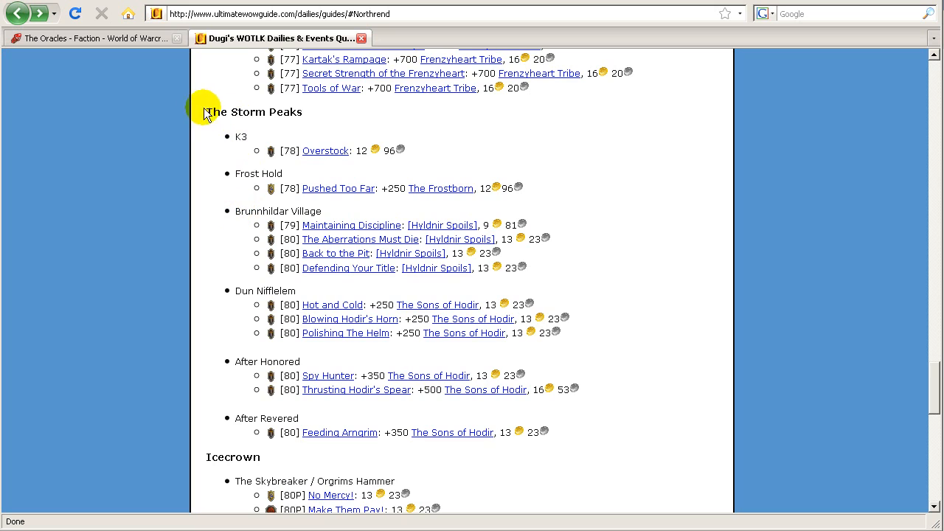
mouse_move(247, 206)
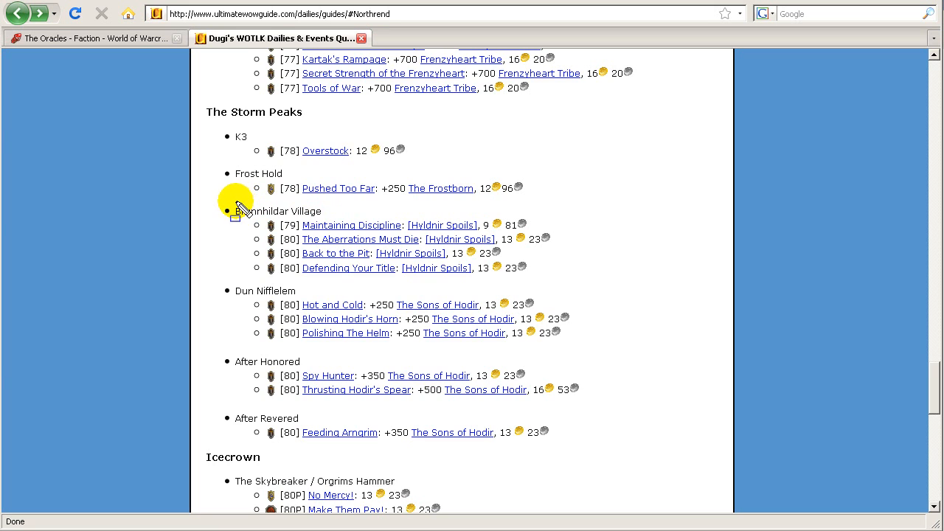
double_click(283, 211)
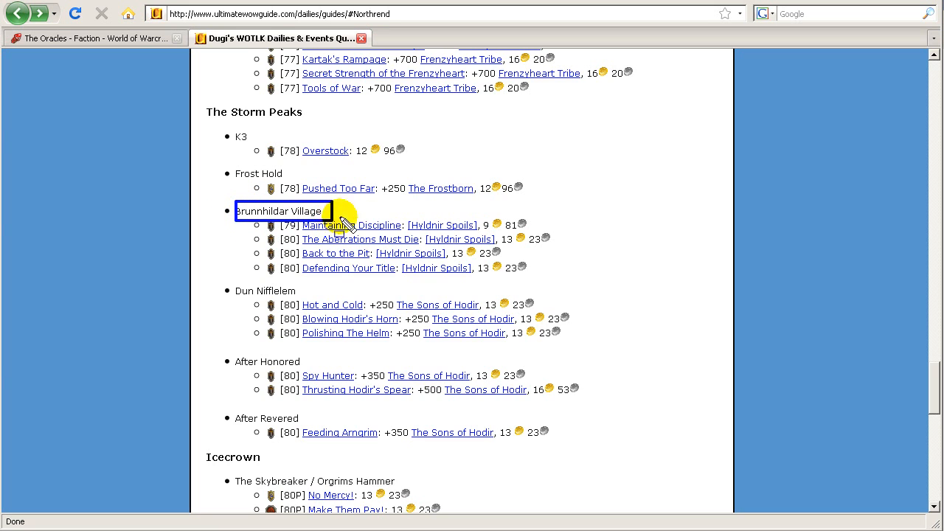
mouse_move(380, 218)
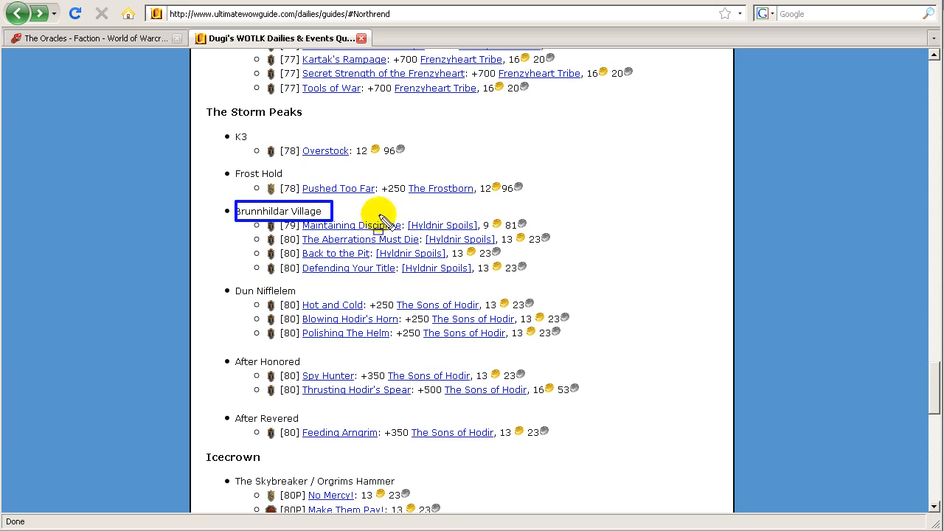
mouse_move(406, 214)
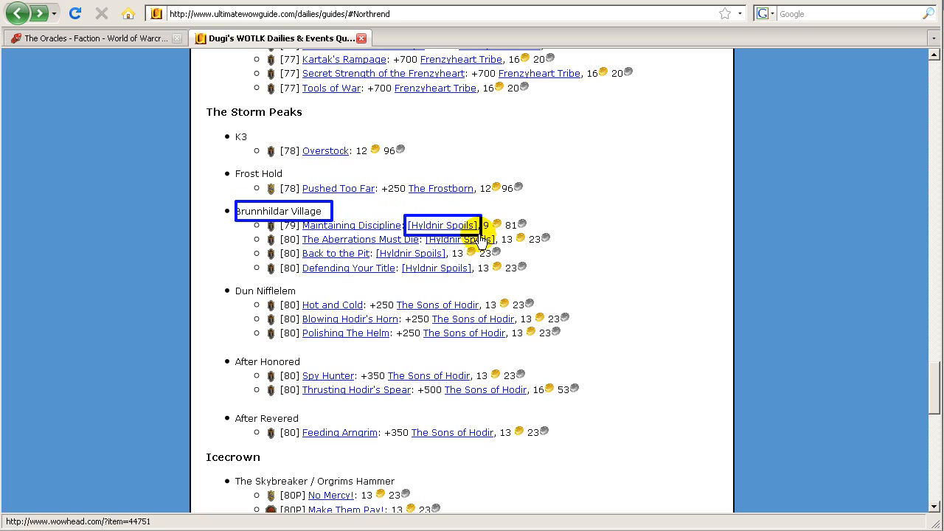
mouse_move(442, 225)
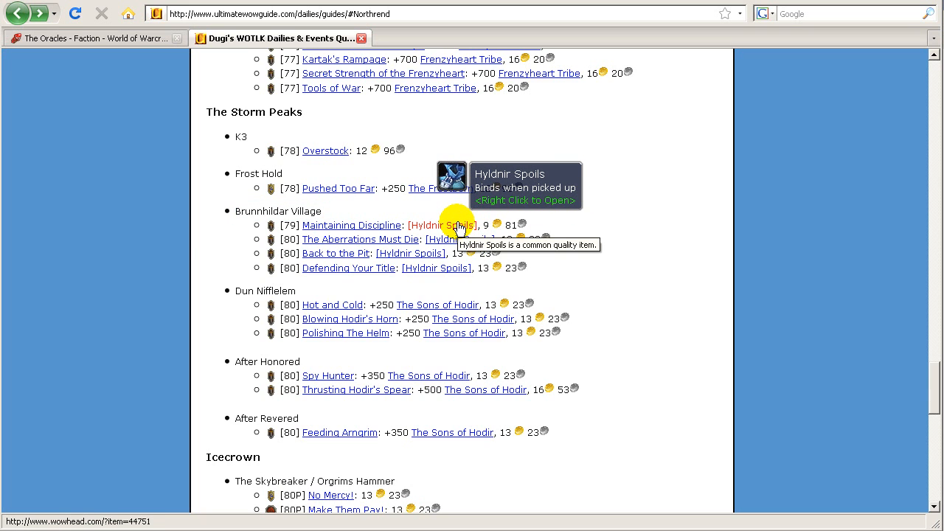
click(441, 225)
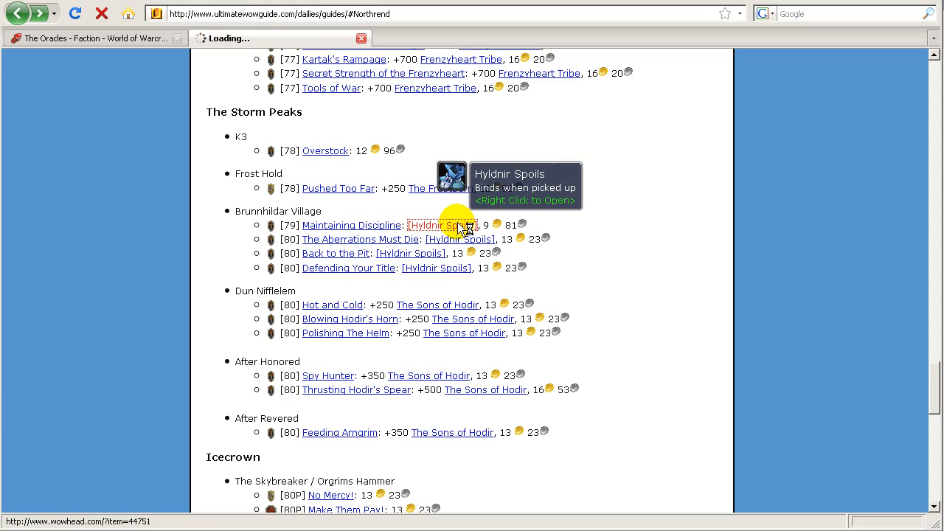
Show the Hyldnir Spoils contents and open Reins of the White Polar Bear
click(441, 225)
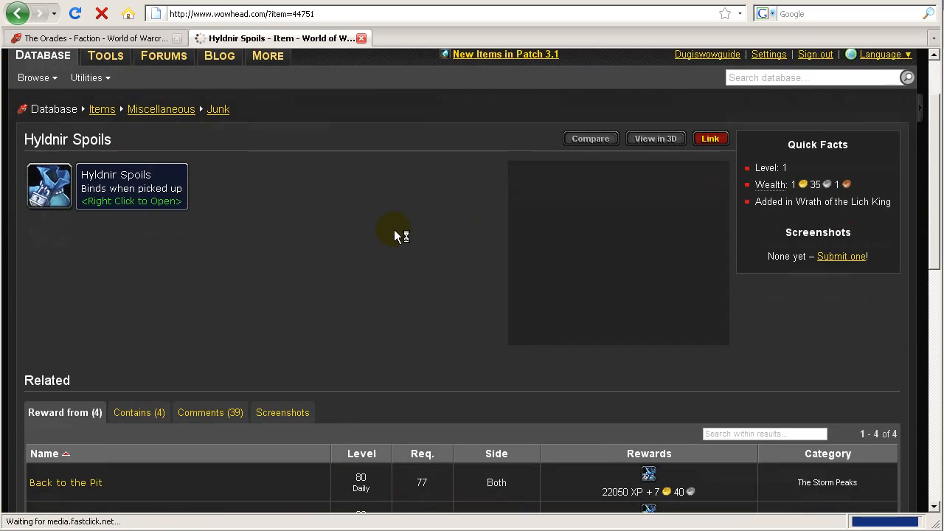
click(138, 412)
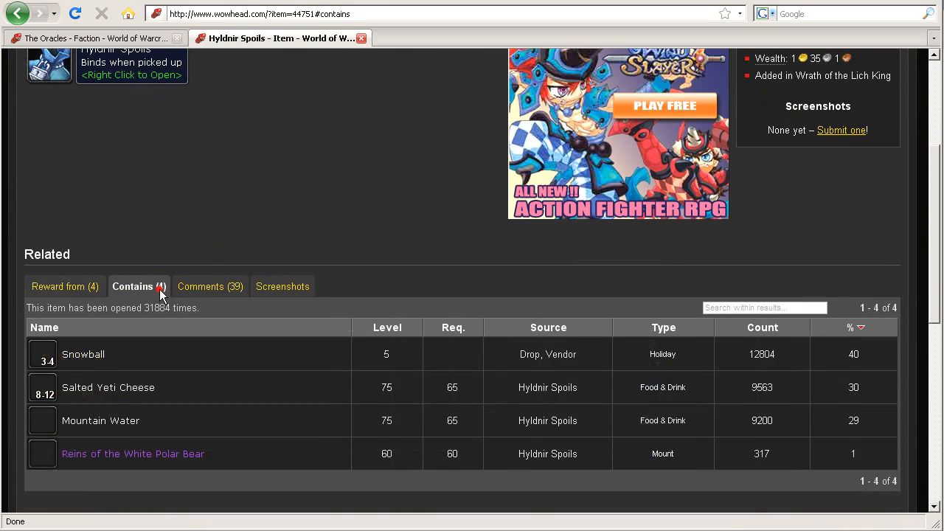
scroll(up, 3)
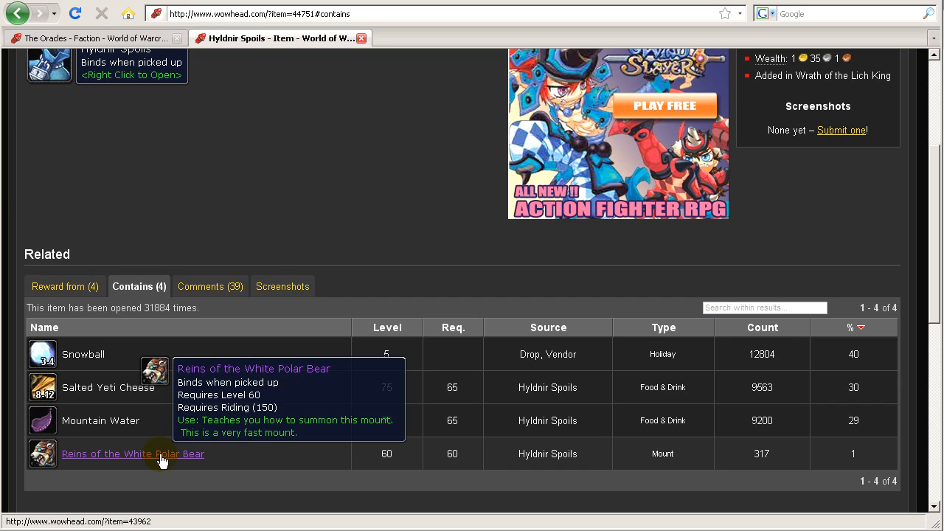
click(133, 454)
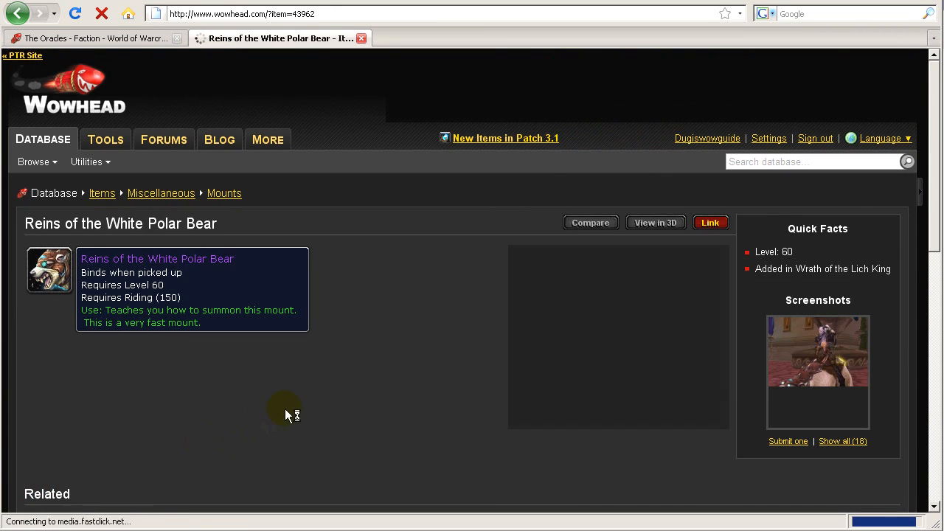
View the White Polar Bear screenshots 11–13 of 18 enlarged
scroll(down, 3)
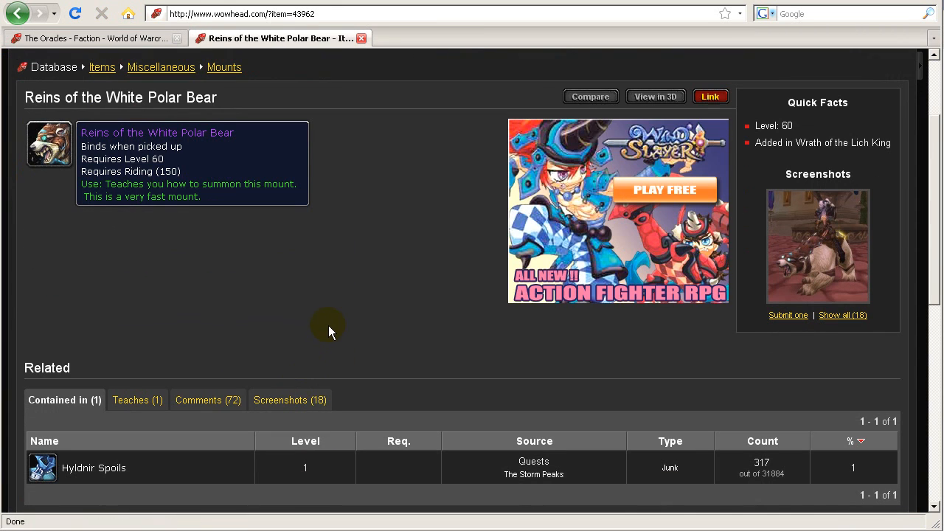
mouse_move(402, 309)
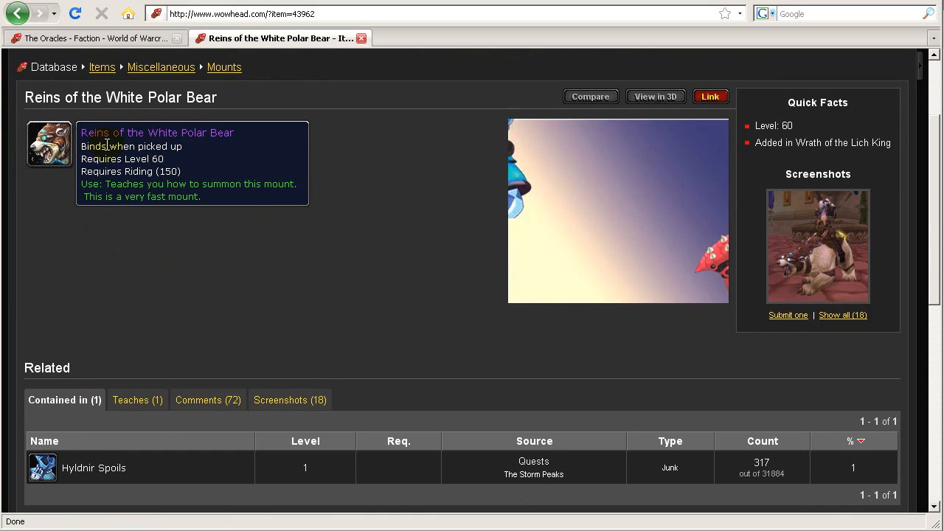
mouse_move(831, 296)
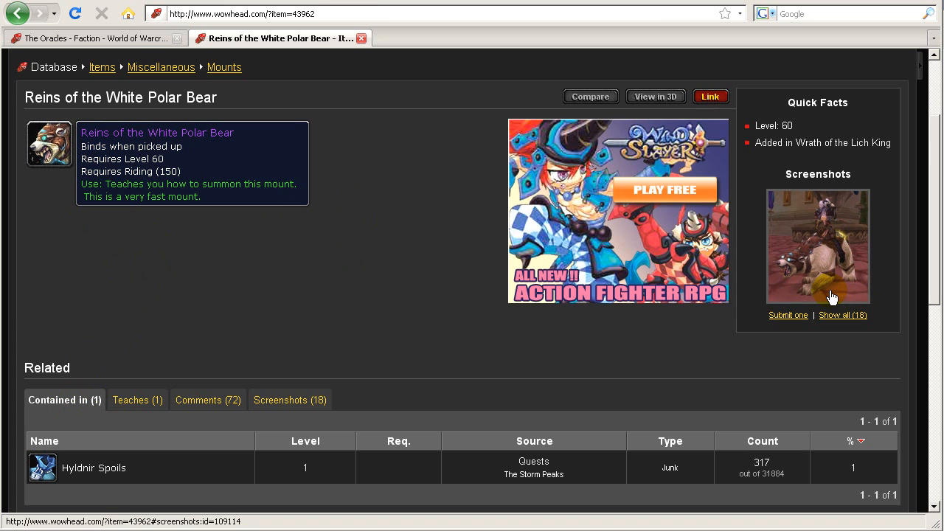
click(817, 245)
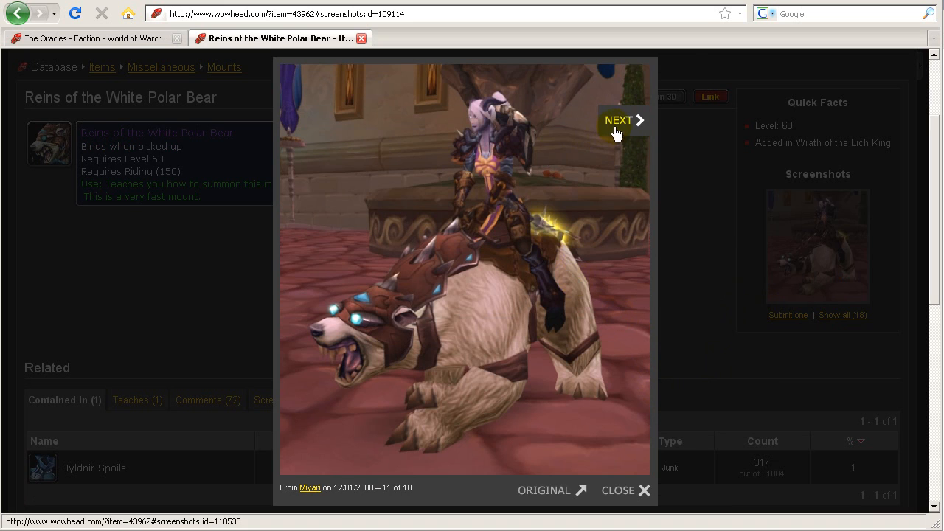
click(622, 120)
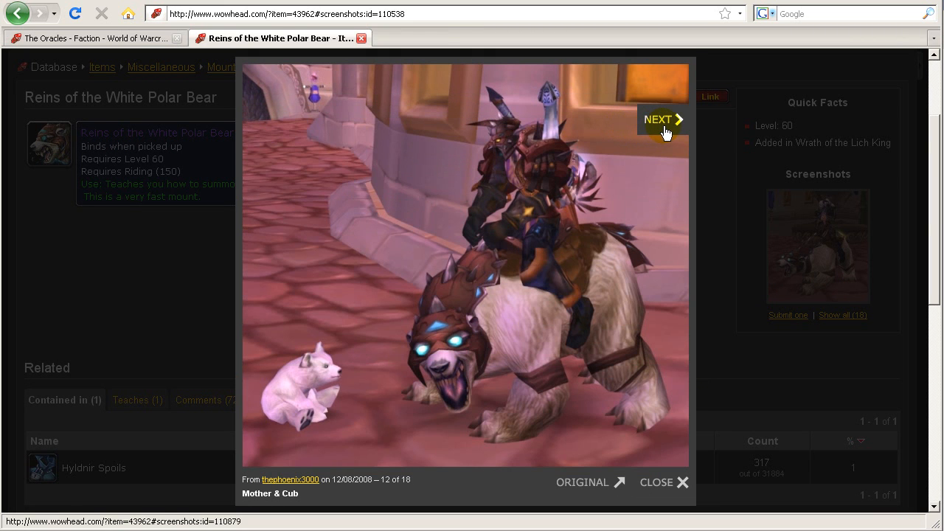
click(657, 118)
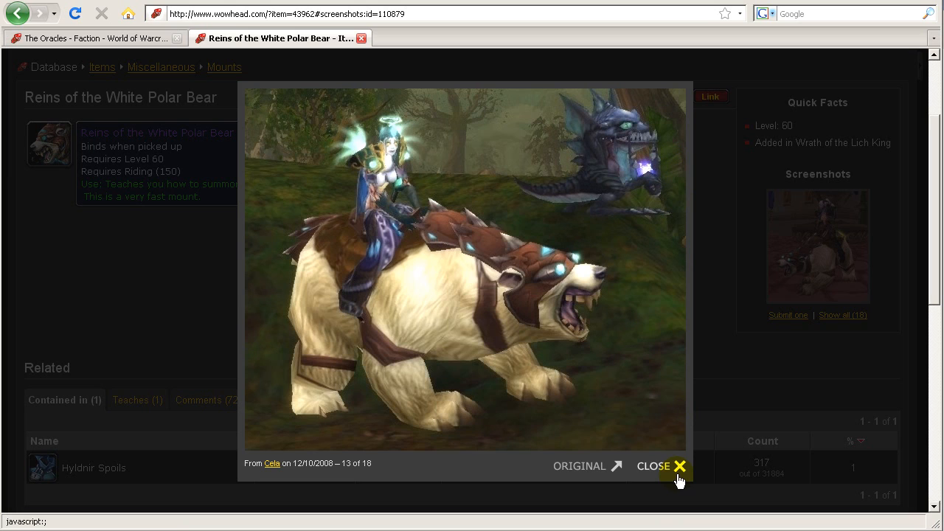
mouse_move(671, 475)
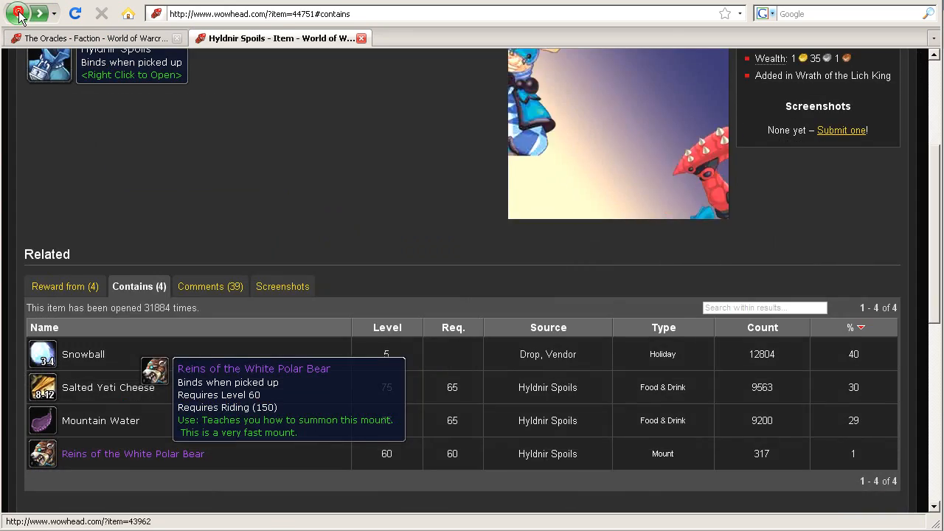
Go back to the guide and open The Sons of Hodir faction page
click(18, 13)
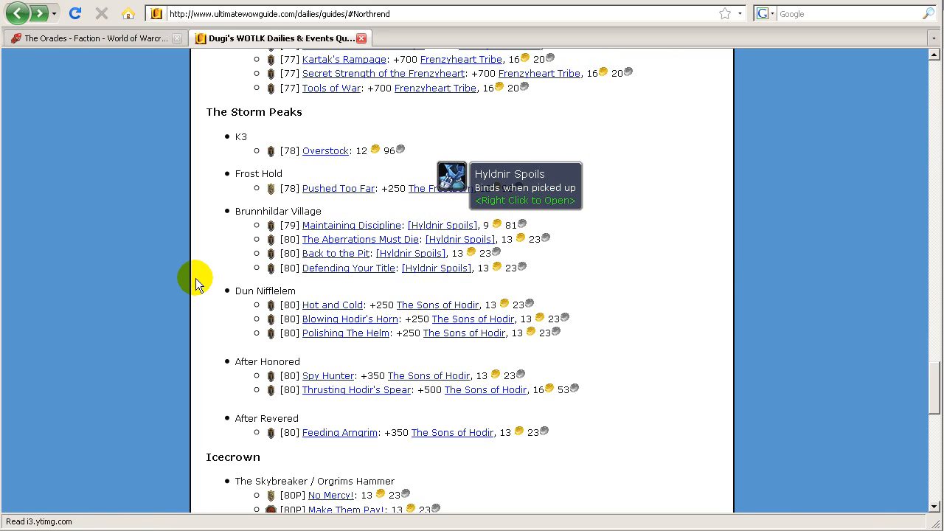
mouse_move(258, 275)
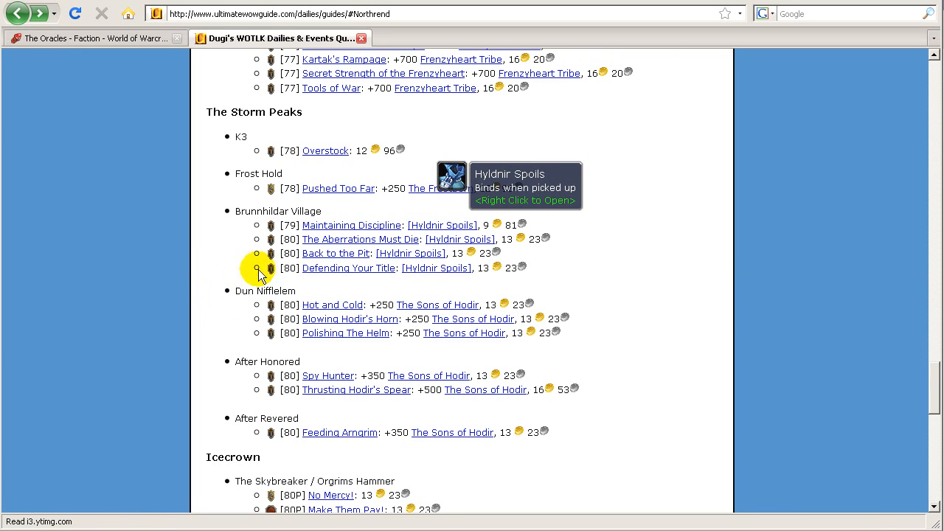
mouse_move(473, 318)
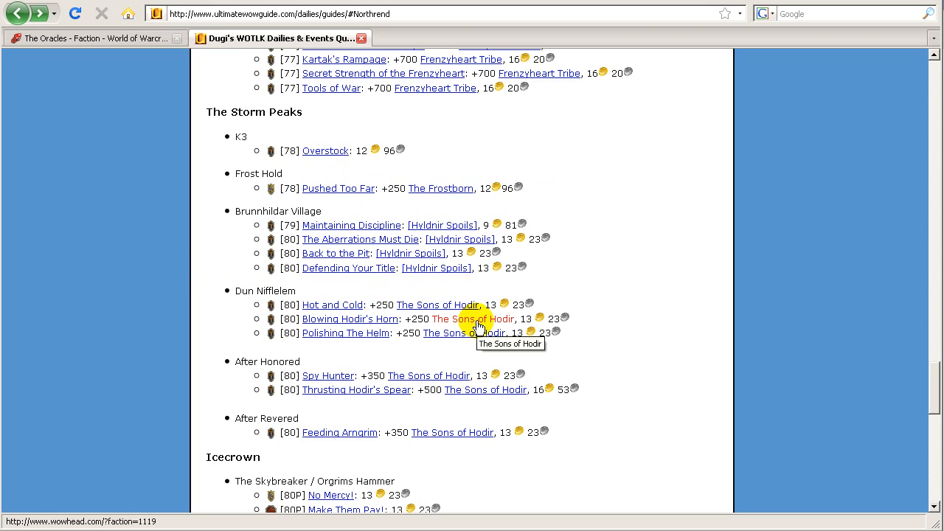
click(472, 319)
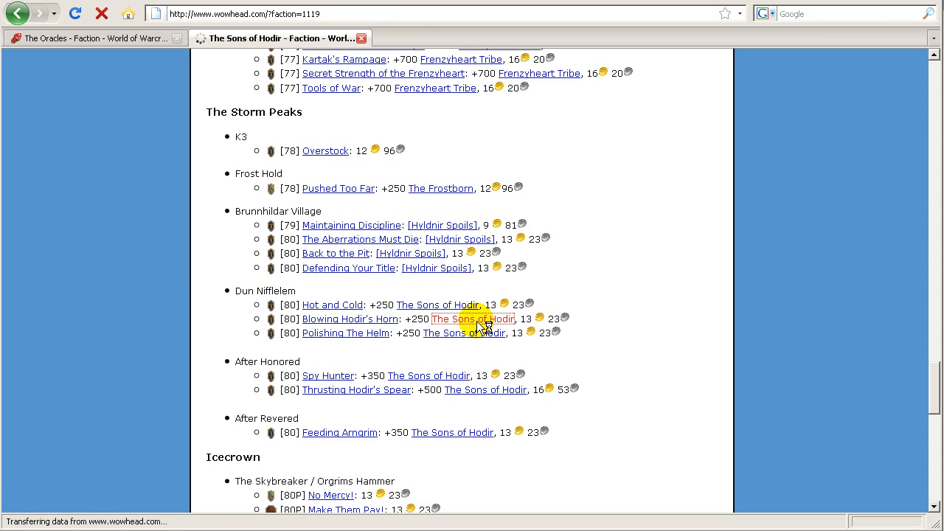
click(472, 318)
text(Tra)
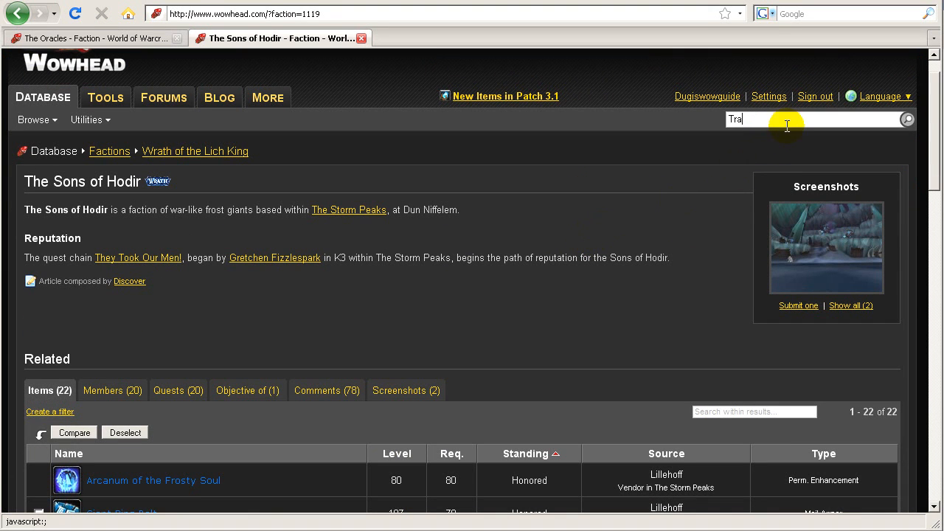
Search Wowhead for Mammoth and open Reins of the Traveler's Tundra Mammoth (20000 gold)
text(undra)
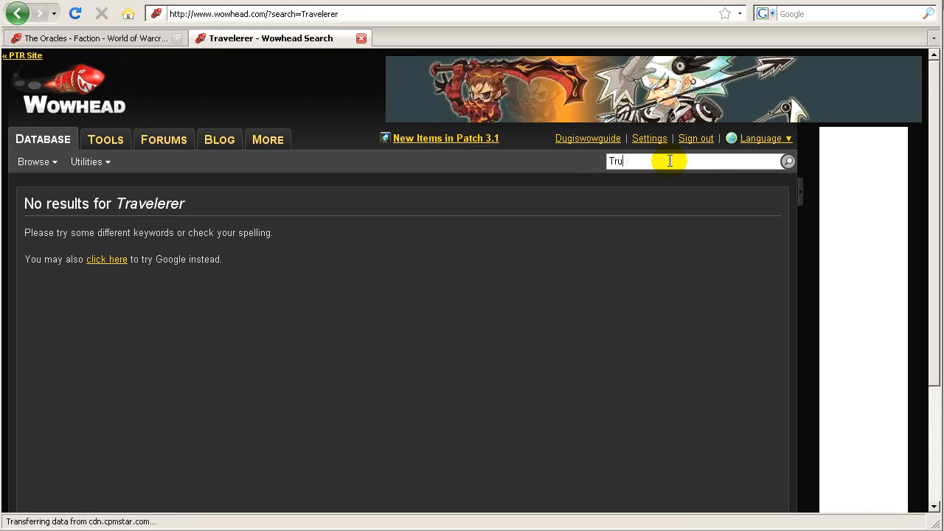
text(Mammoth)
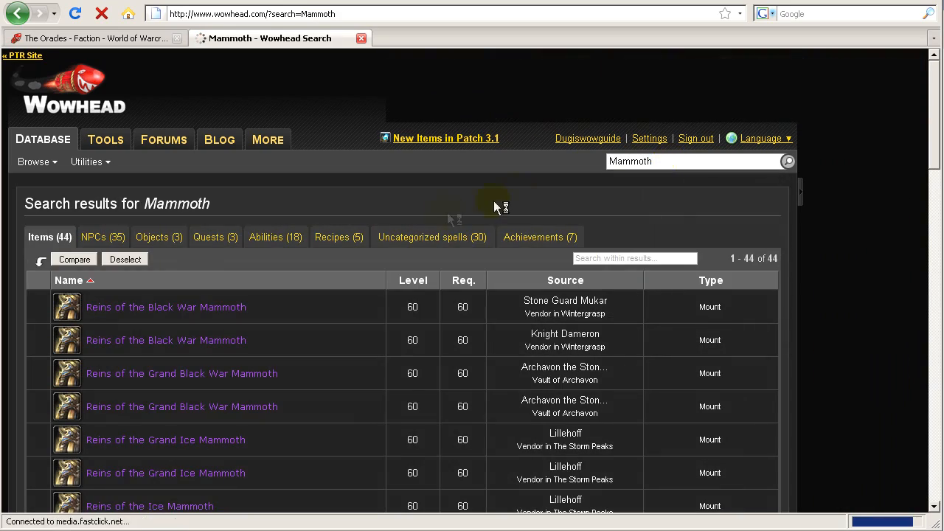
scroll(down, 3)
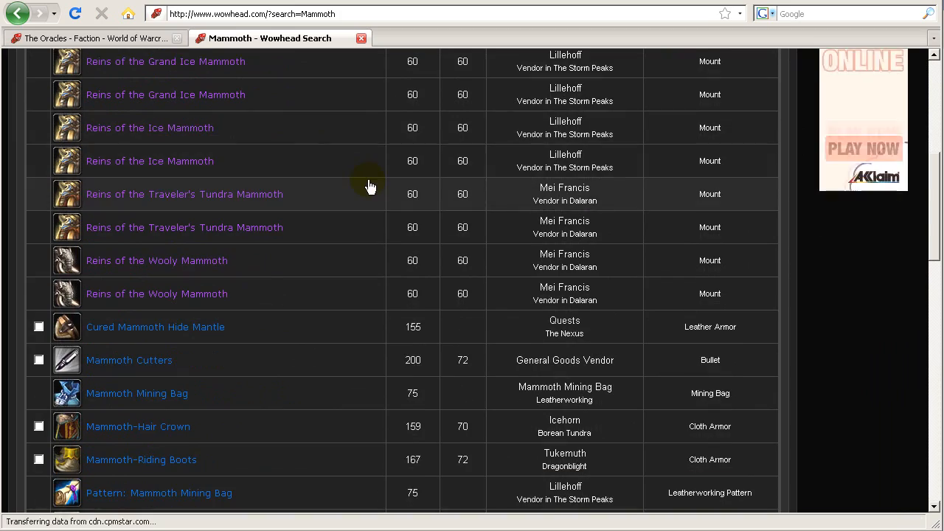
scroll(up, 3)
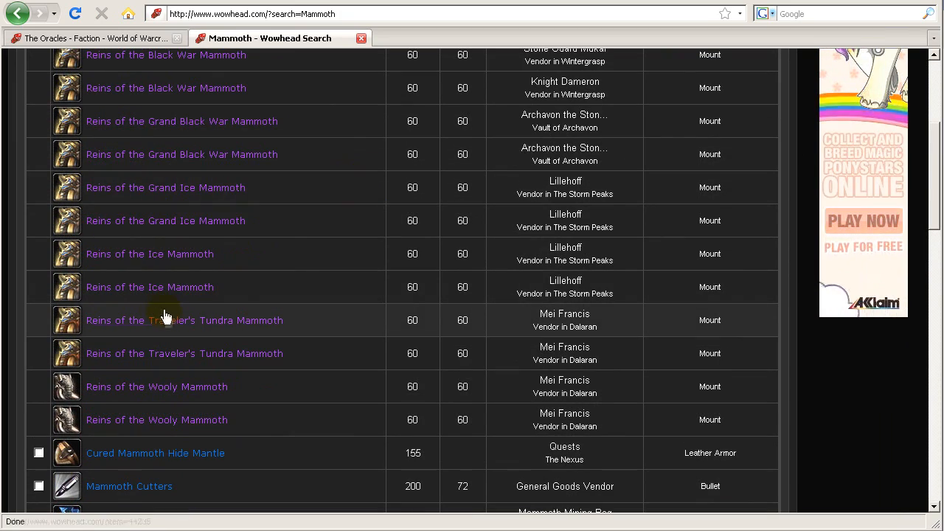
click(185, 320)
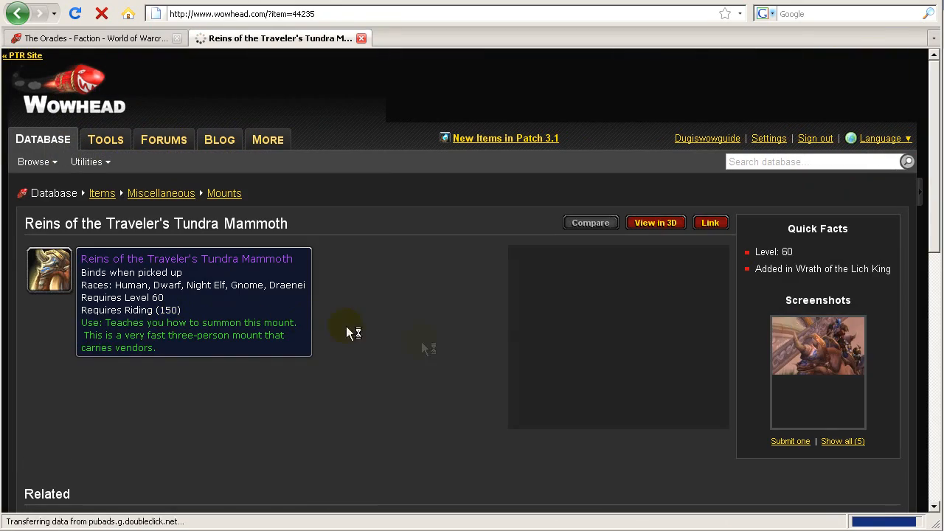
scroll(down, 3)
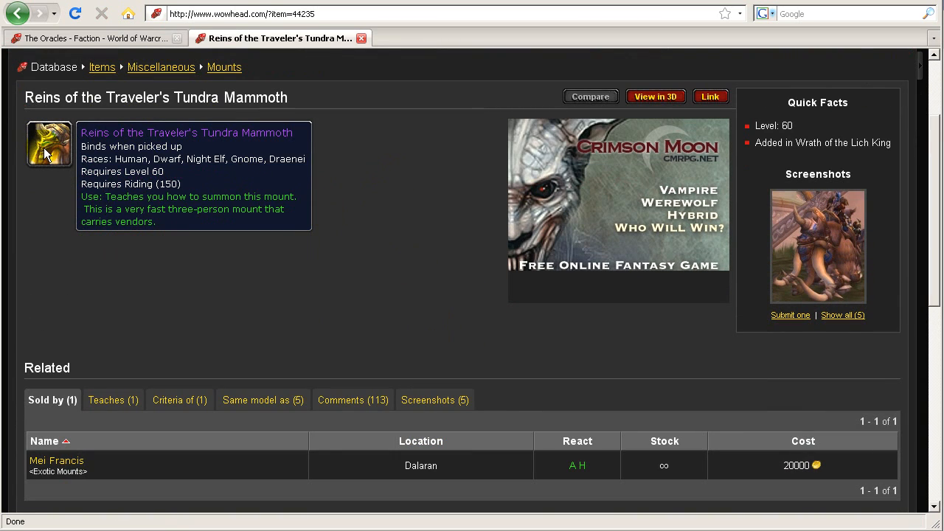
mouse_move(743, 432)
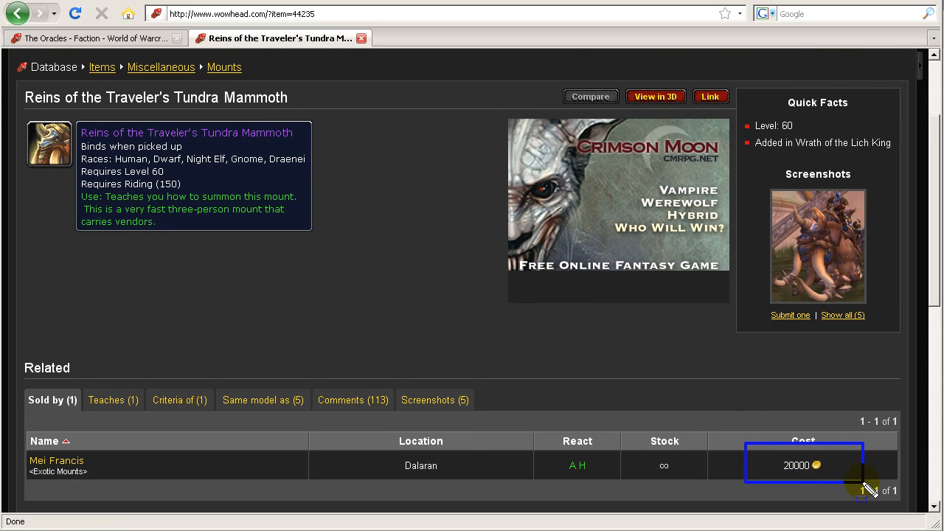
mouse_move(793, 480)
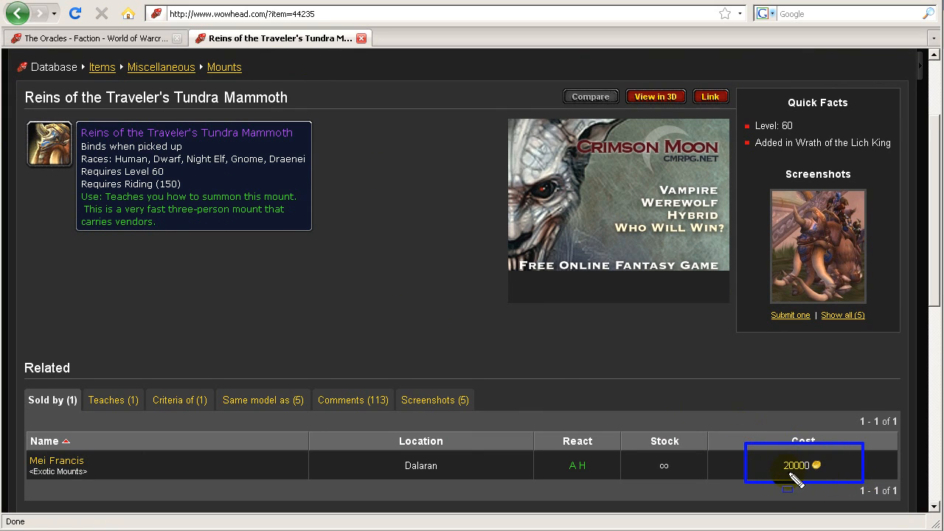
mouse_move(534, 378)
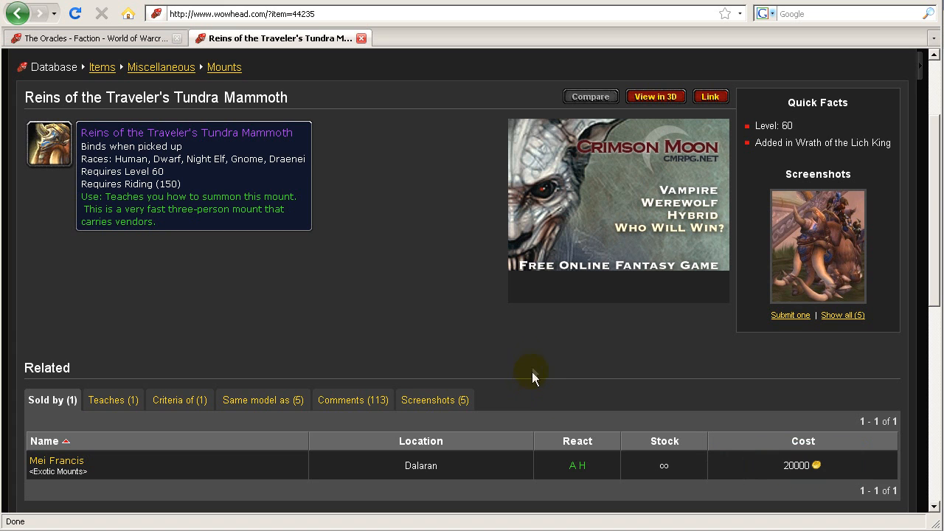
mouse_move(430, 287)
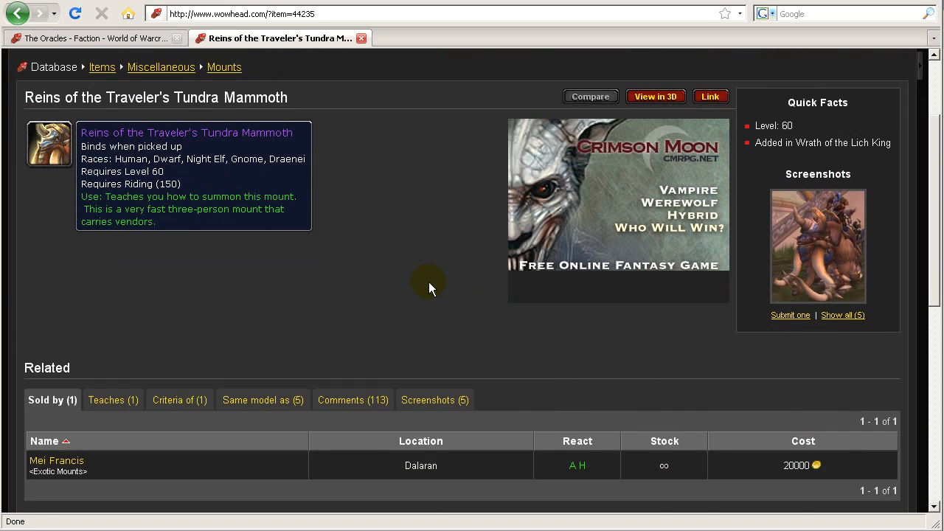
From The Sons of Hodir rewards, open the Exalted Reins of the Grand Ice Mammoth
click(16, 13)
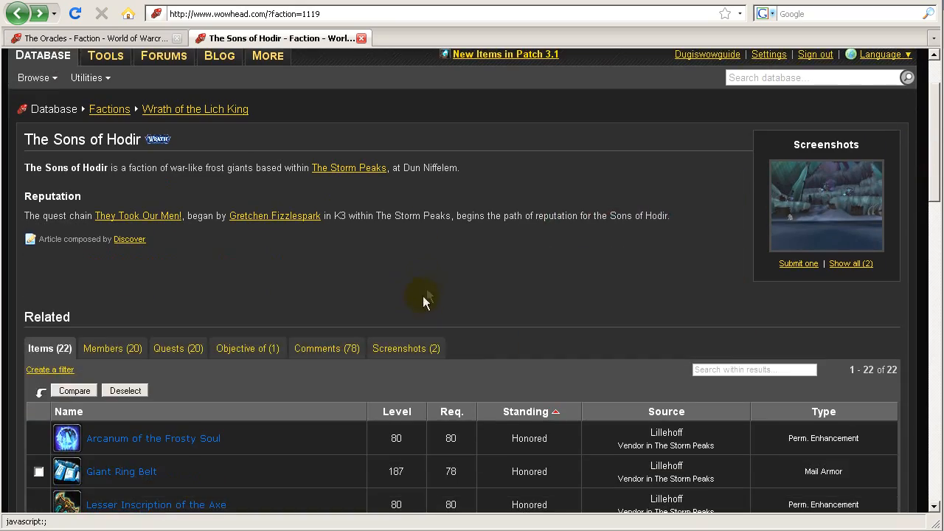
scroll(down, 3)
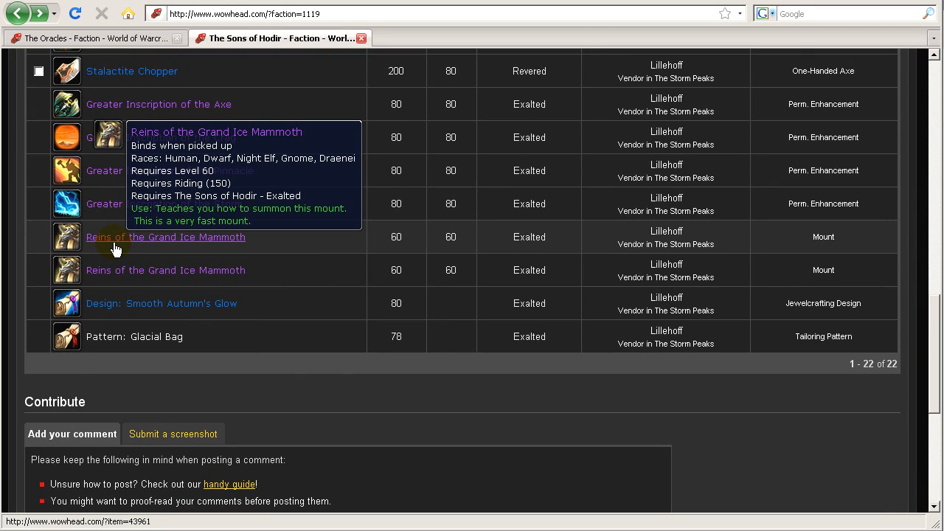
click(165, 237)
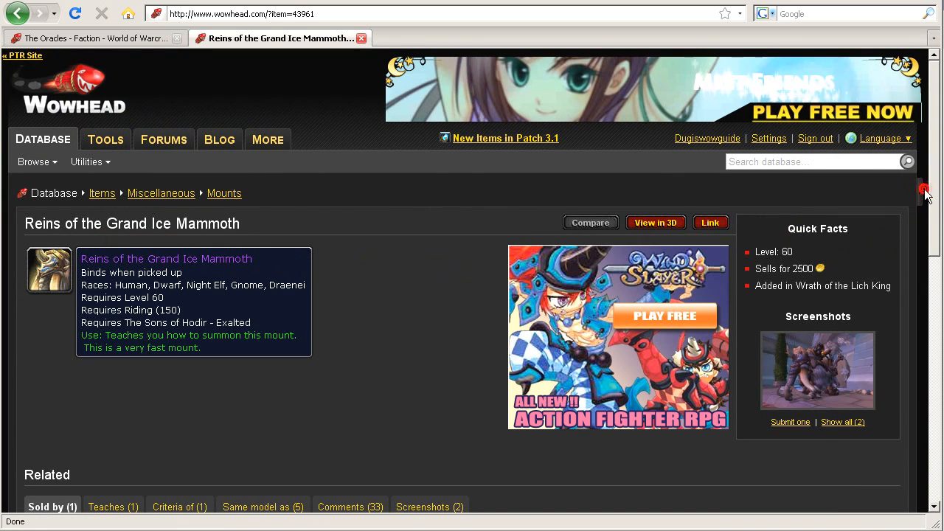
scroll(down, 3)
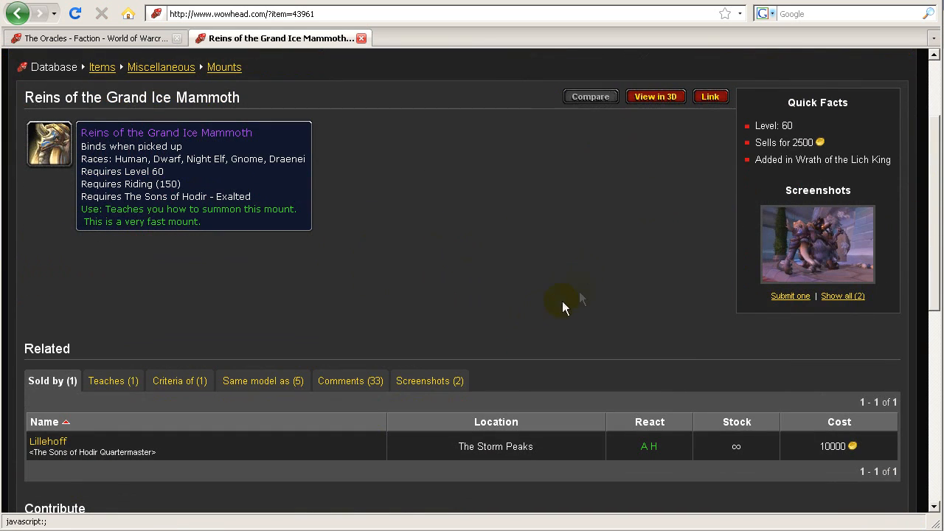
mouse_move(800, 438)
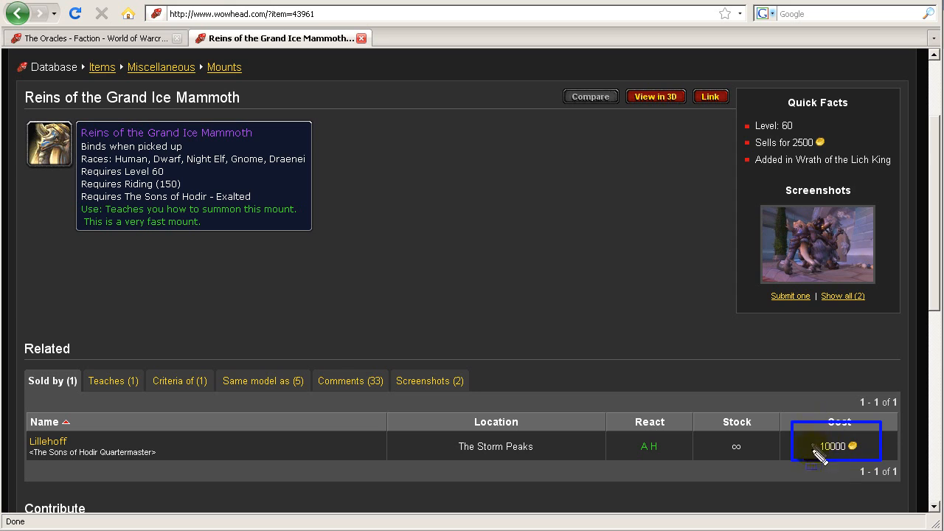
mouse_move(760, 404)
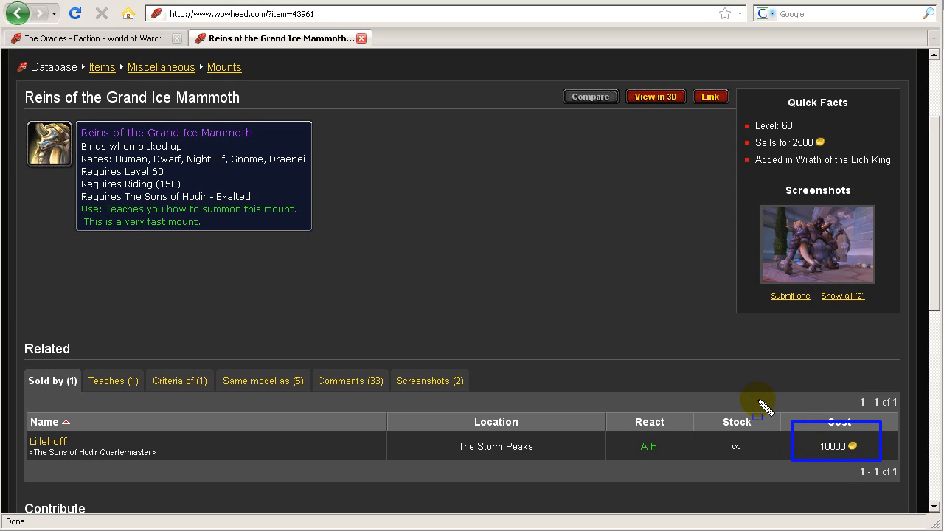
mouse_move(456, 293)
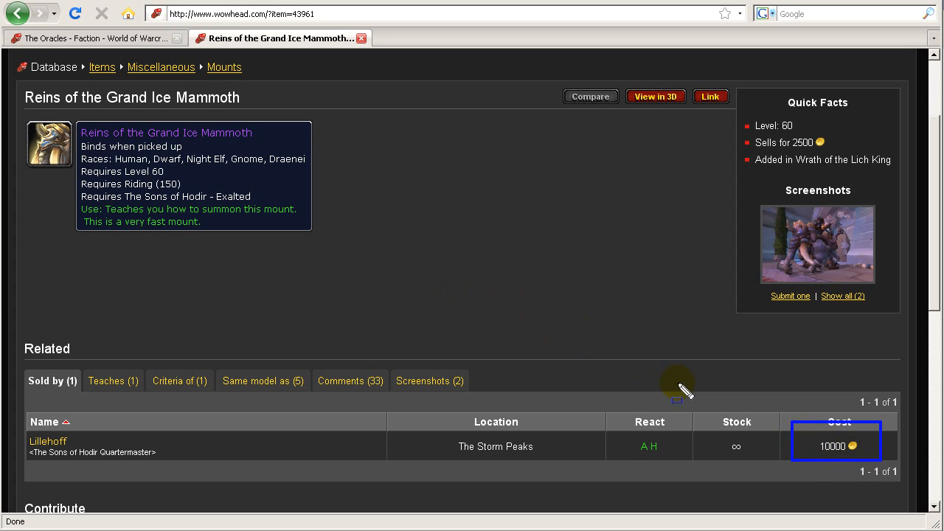
mouse_move(541, 347)
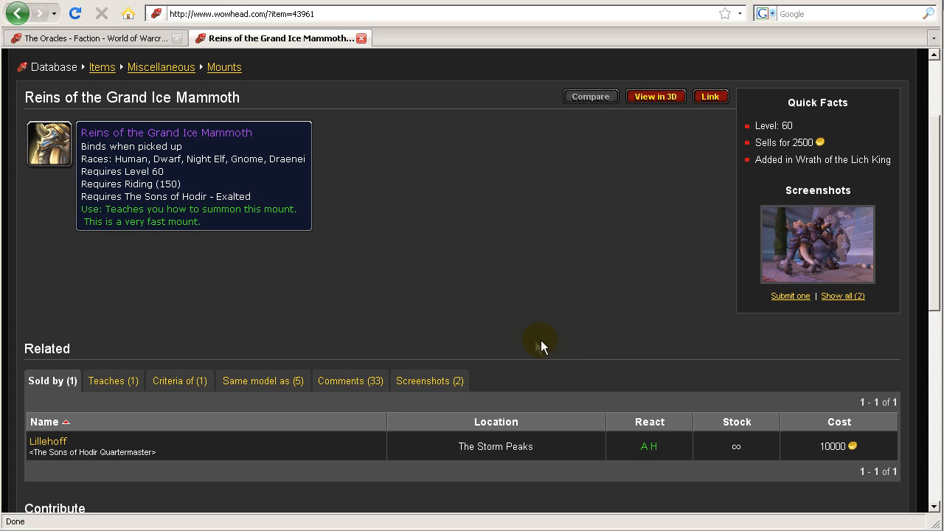
mouse_move(546, 338)
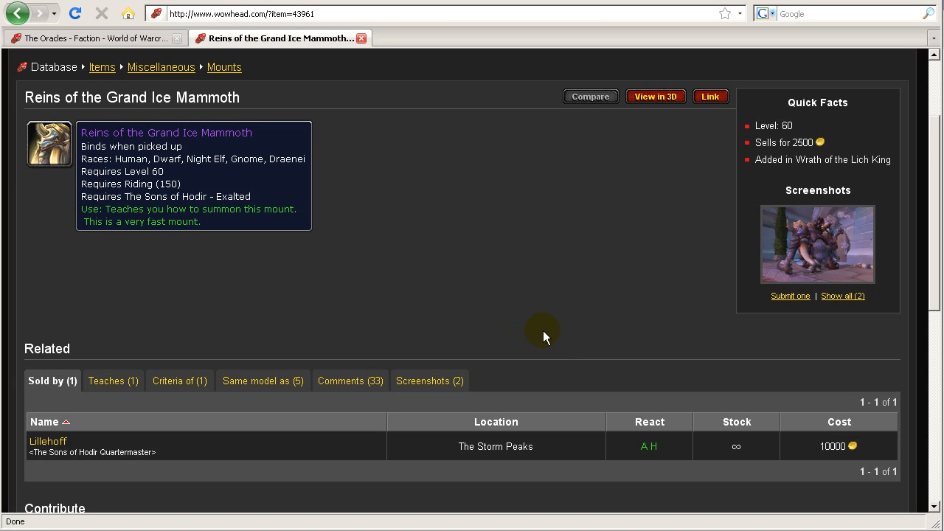
mouse_move(553, 306)
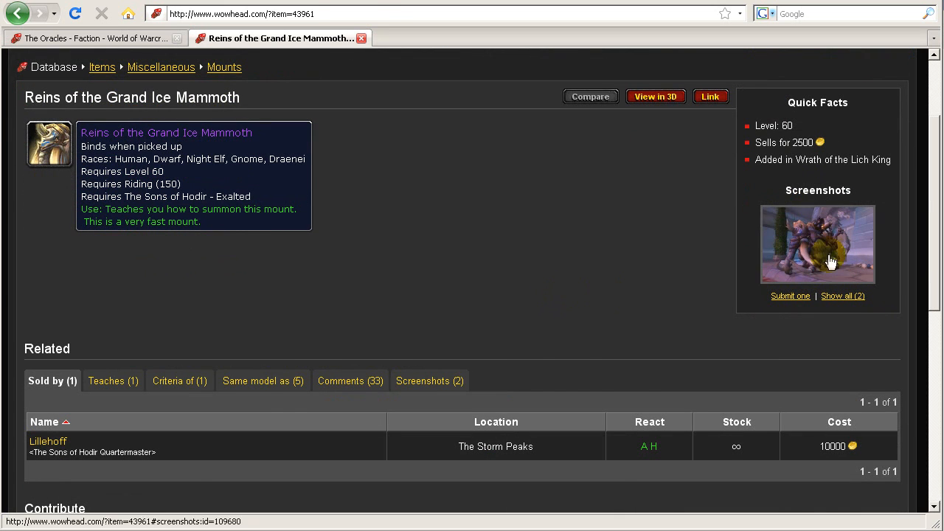
View both Grand Ice Mammoth screenshots enlarged, then return to the Sons of Hodir list
click(817, 243)
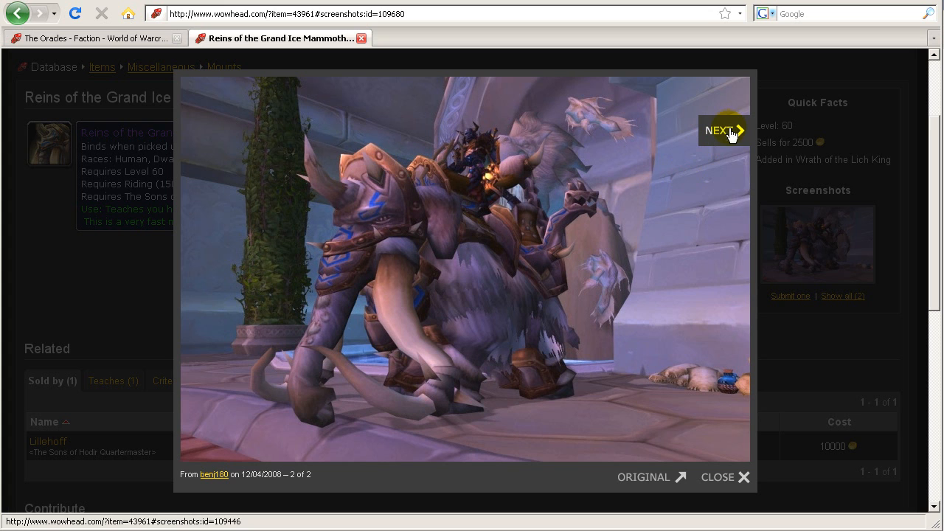
click(723, 129)
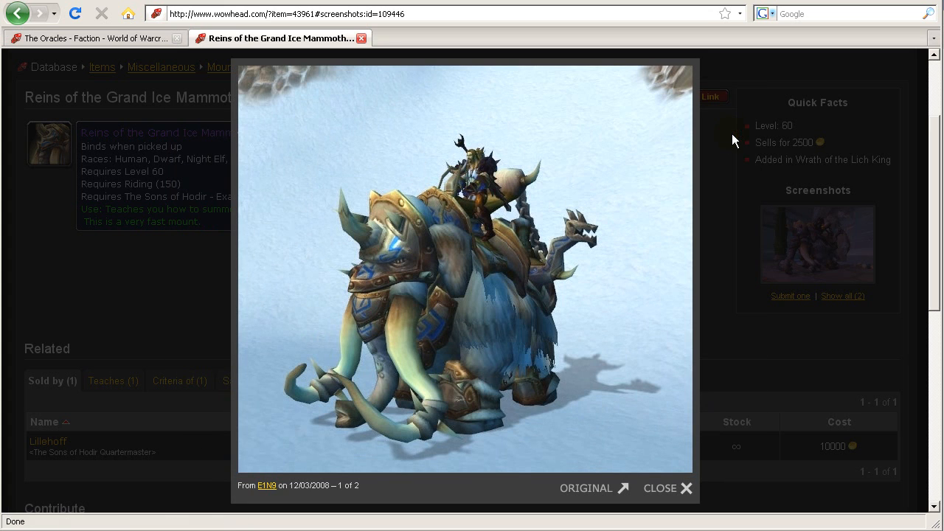
mouse_move(726, 155)
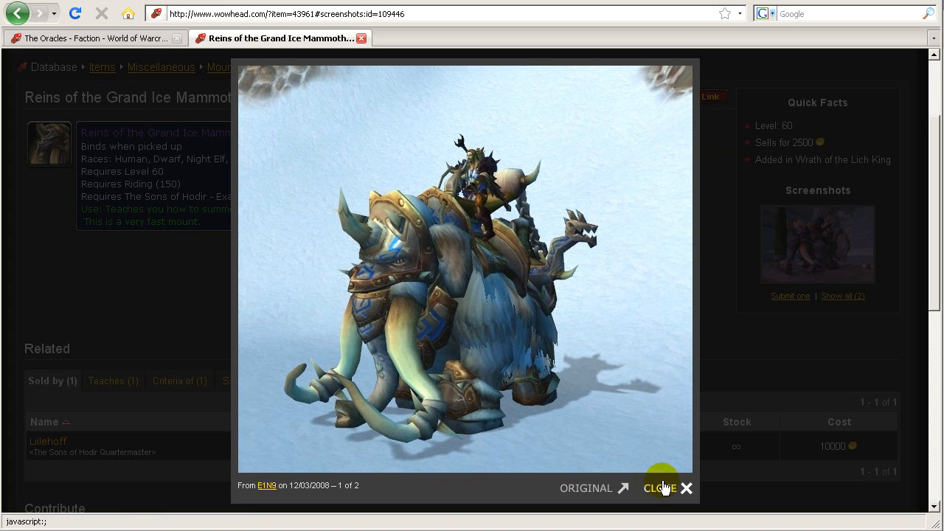
click(17, 14)
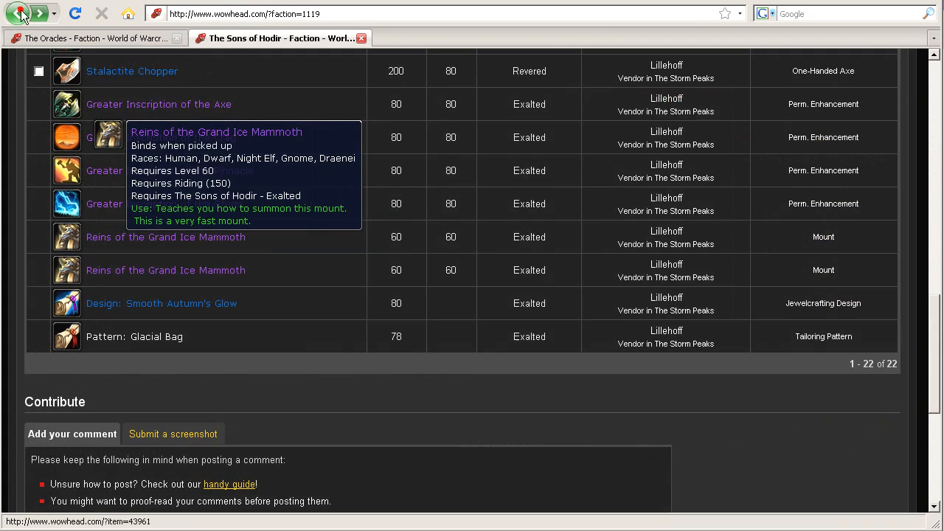
Go back to Dugi's dailies guide and follow the Dragonblight link to The Wyrmrest Accord
click(18, 13)
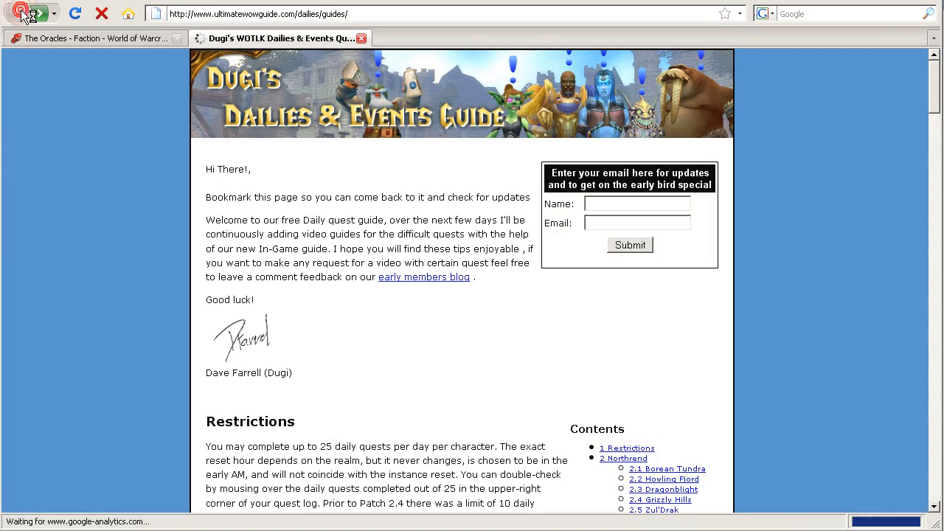
scroll(down, 3)
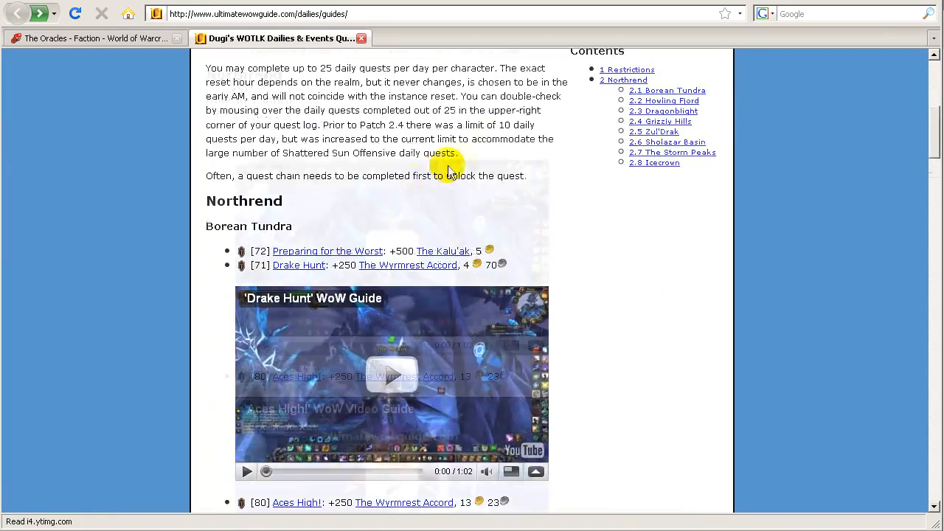
scroll(down, 3)
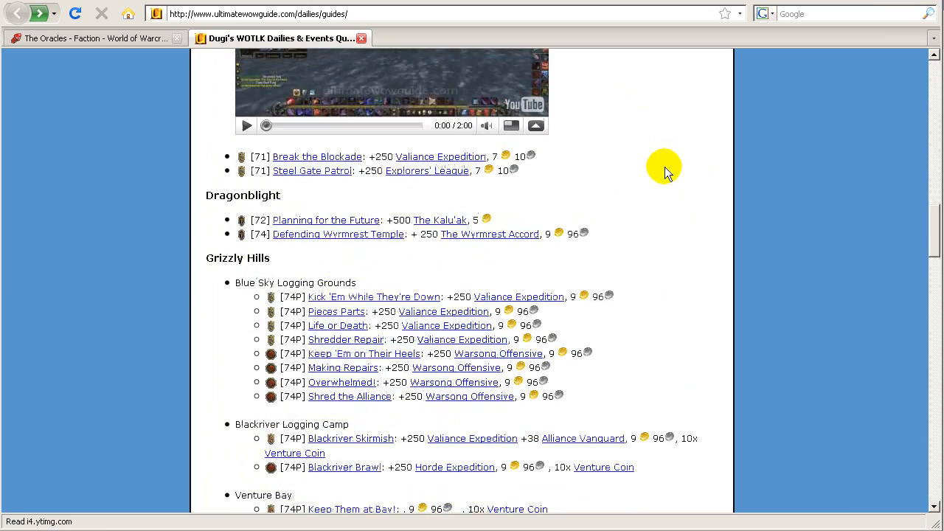
scroll(down, 3)
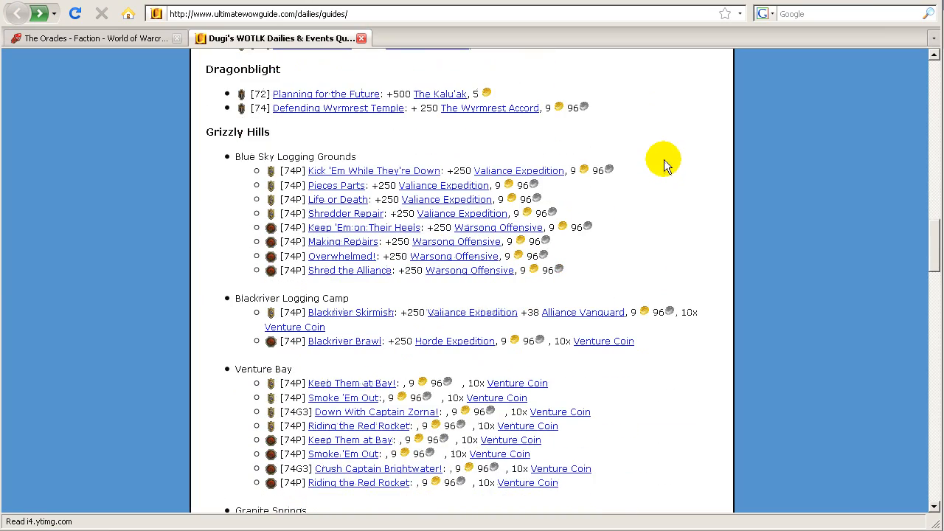
scroll(up, 3)
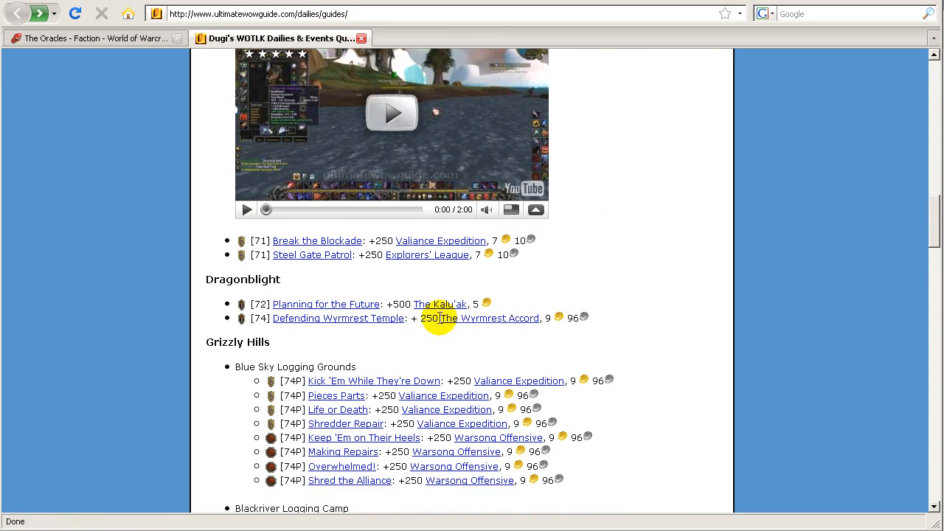
click(490, 317)
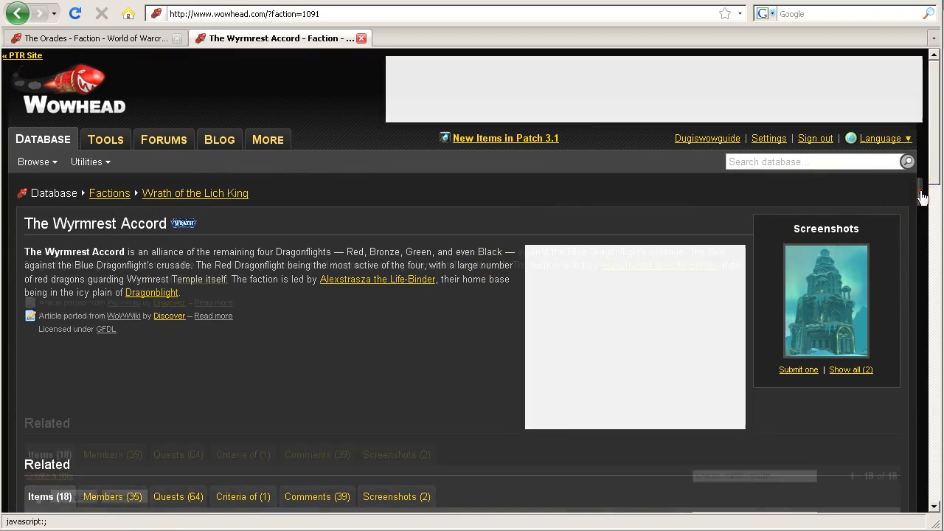
Scroll The Wyrmrest Accord's reward items and open Reins of the Red Drake
scroll(down, 3)
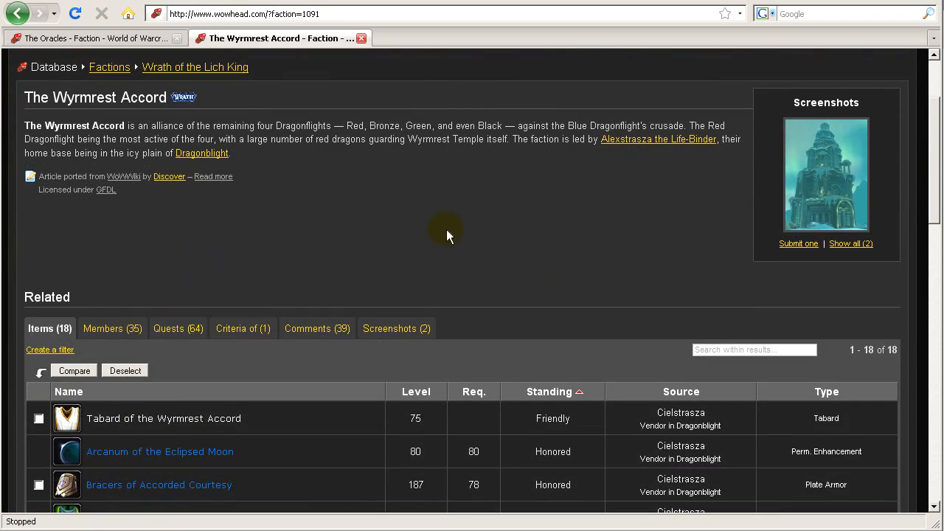
scroll(down, 3)
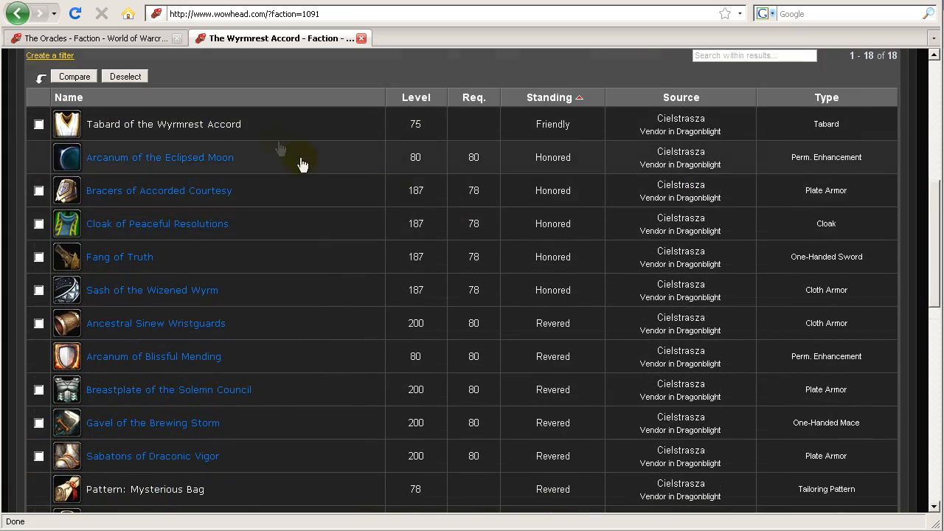
scroll(down, 3)
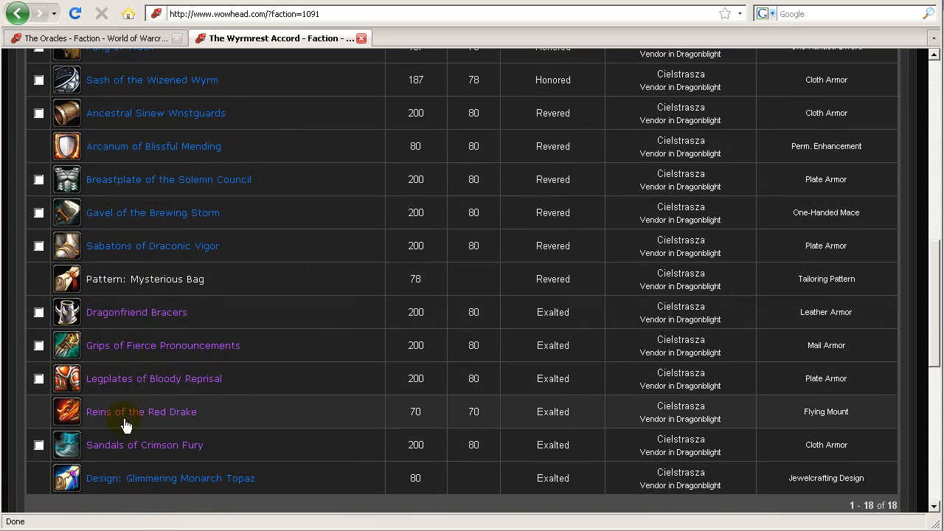
mouse_move(126, 411)
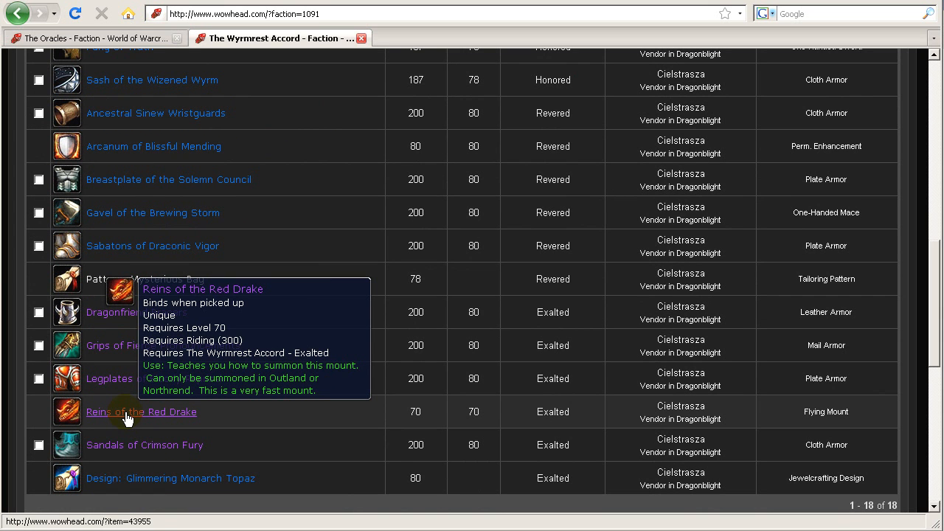
click(141, 411)
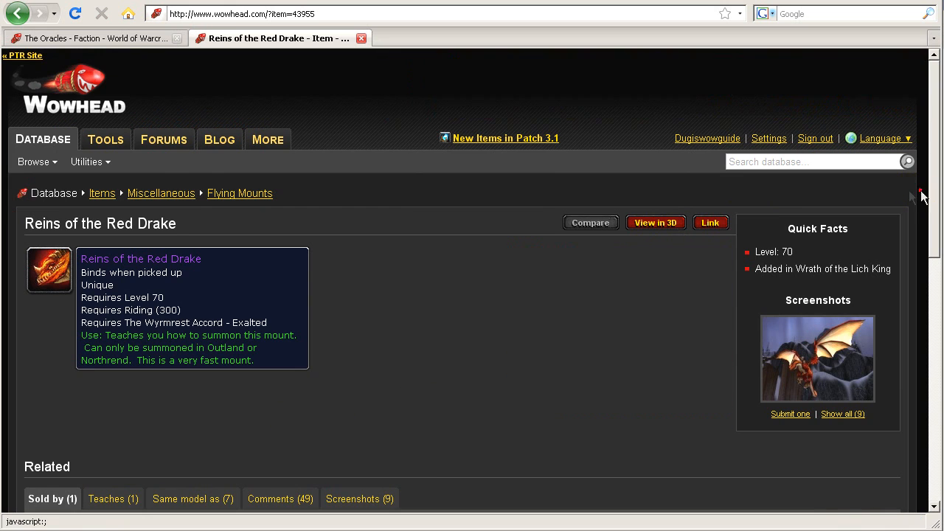
Check the 2000 gold Sold by price, then enlarge the Red Drake screenshot gallery
scroll(down, 3)
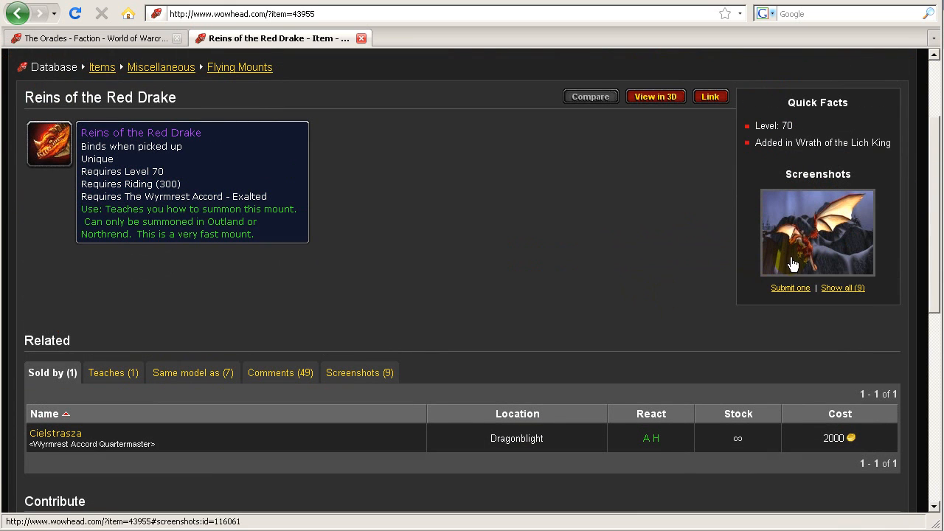
mouse_move(797, 448)
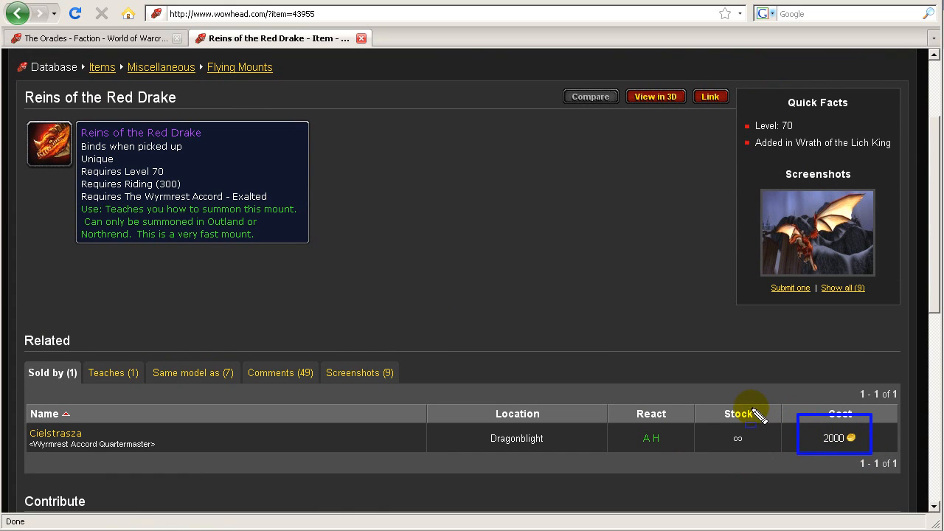
mouse_move(817, 229)
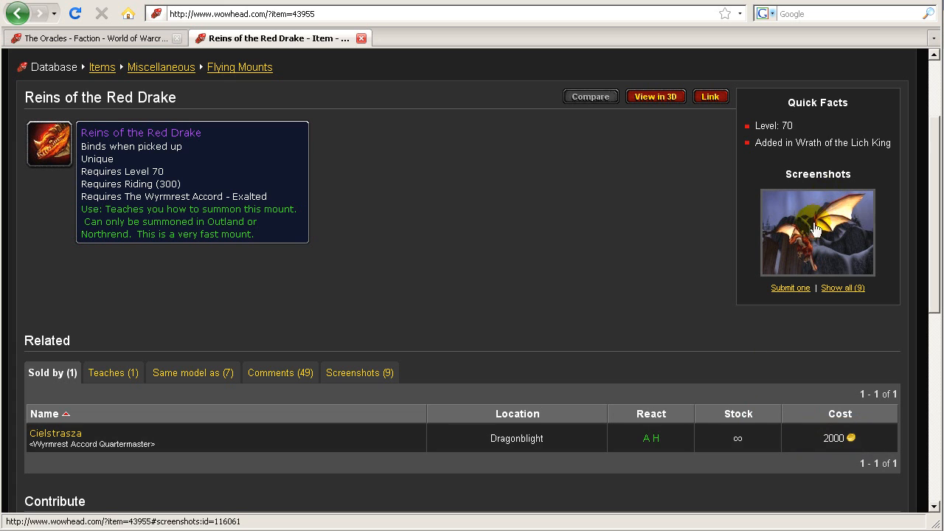
click(817, 232)
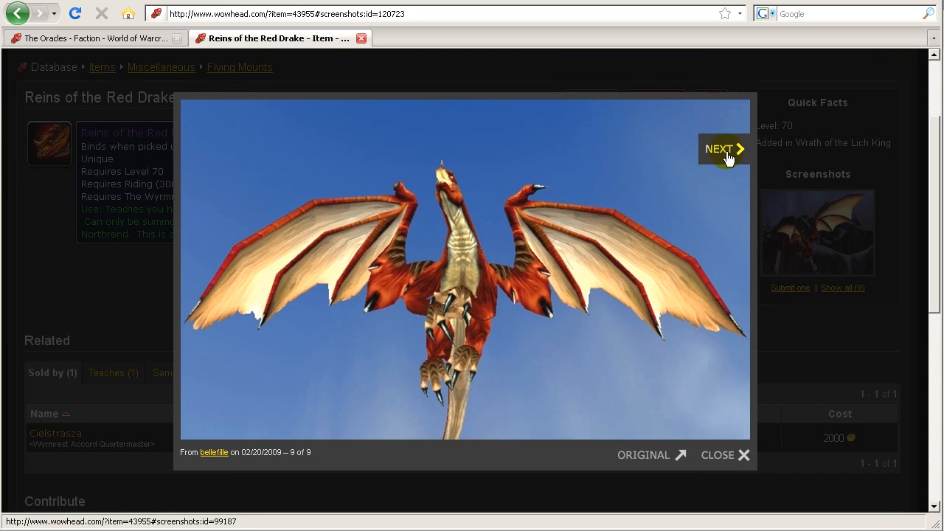
Page forward through the Red Drake screenshots to image 4 of 9
click(723, 148)
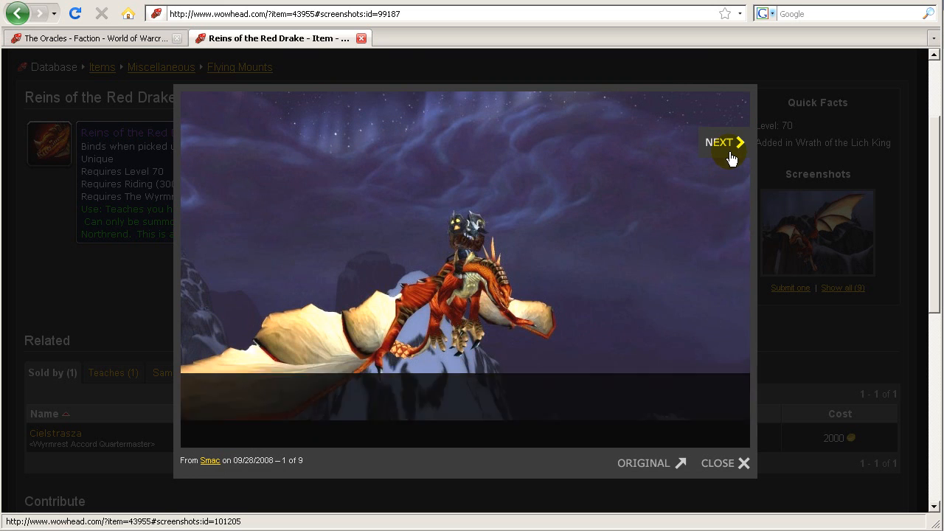
click(724, 141)
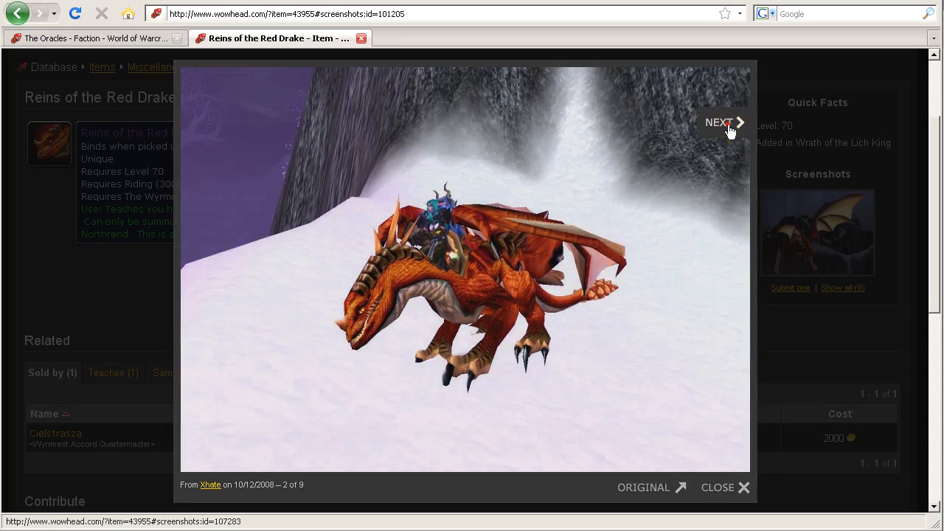
click(720, 123)
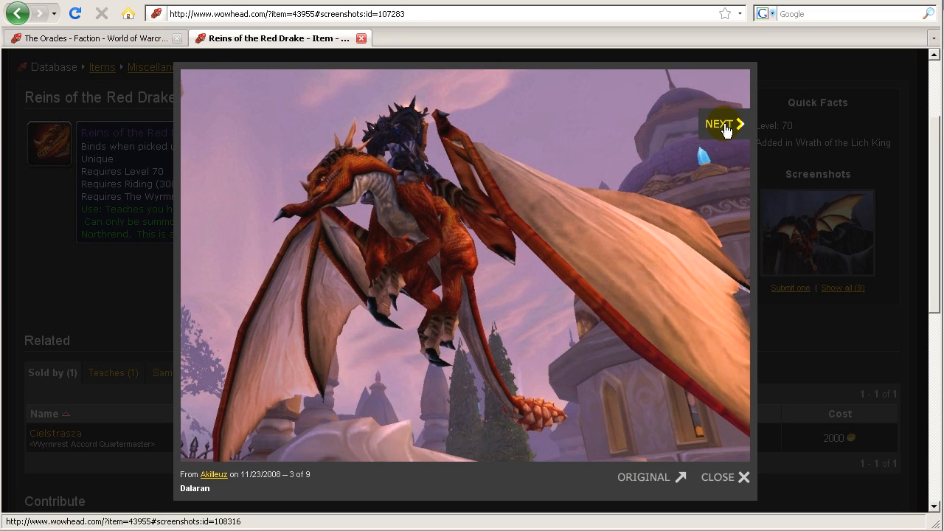
click(721, 123)
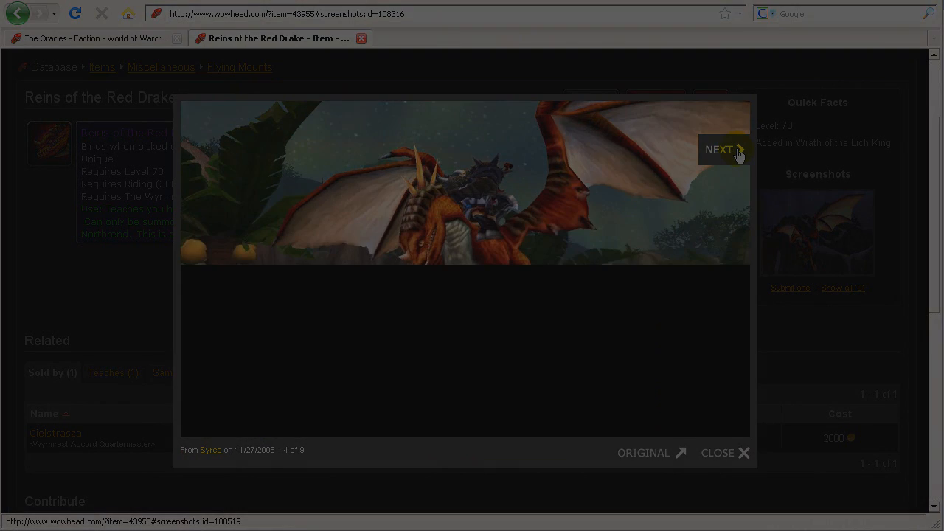